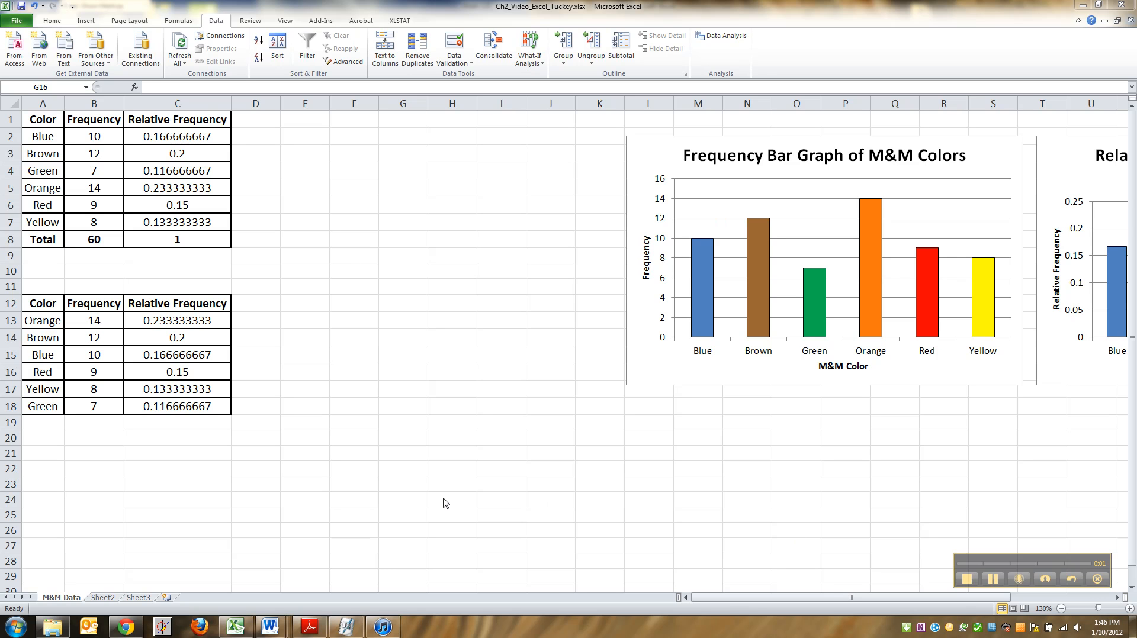
# - Review the sorted M&M frequencies, then scroll the Word notes to the example Pareto charts
pyautogui.click(403, 371)
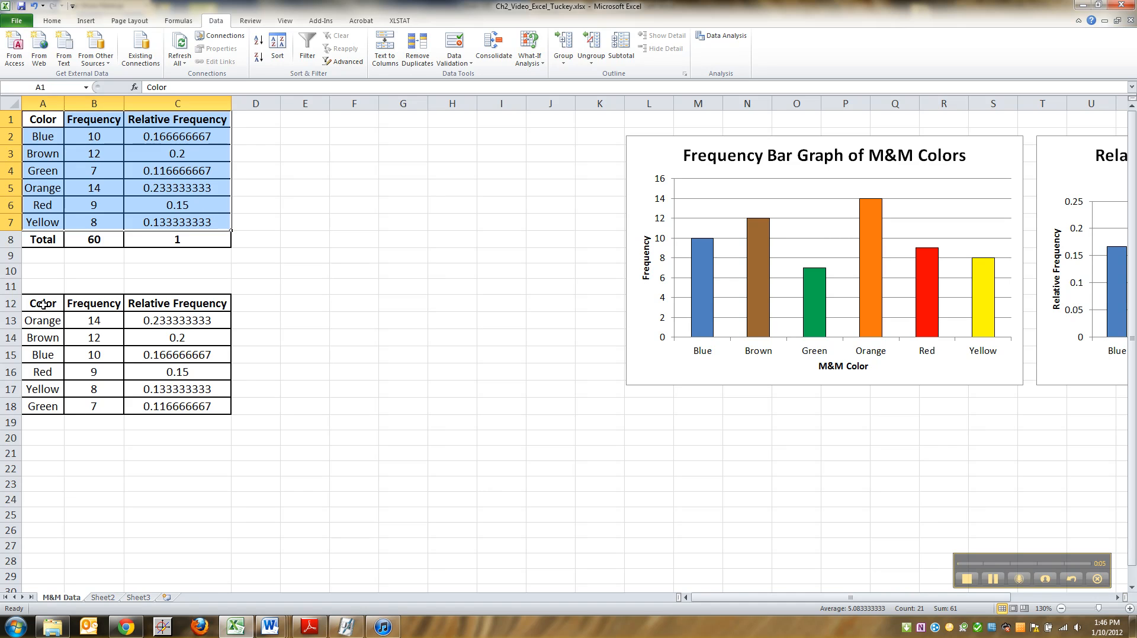
pyautogui.click(93, 338)
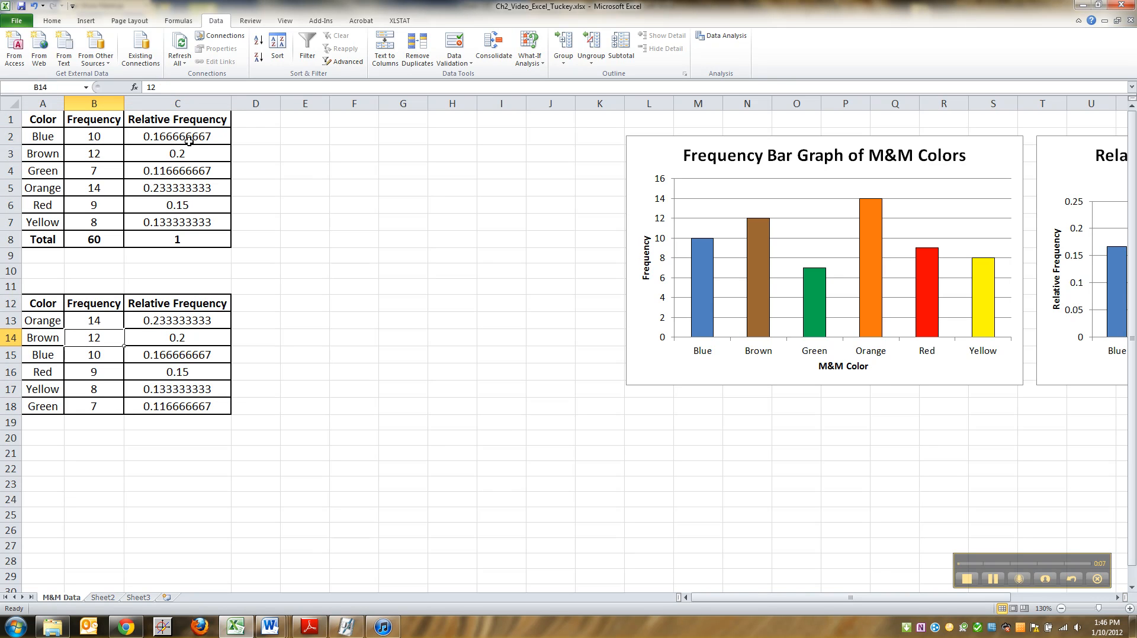
pyautogui.moveTo(94, 321); pyautogui.dragTo(94, 407)
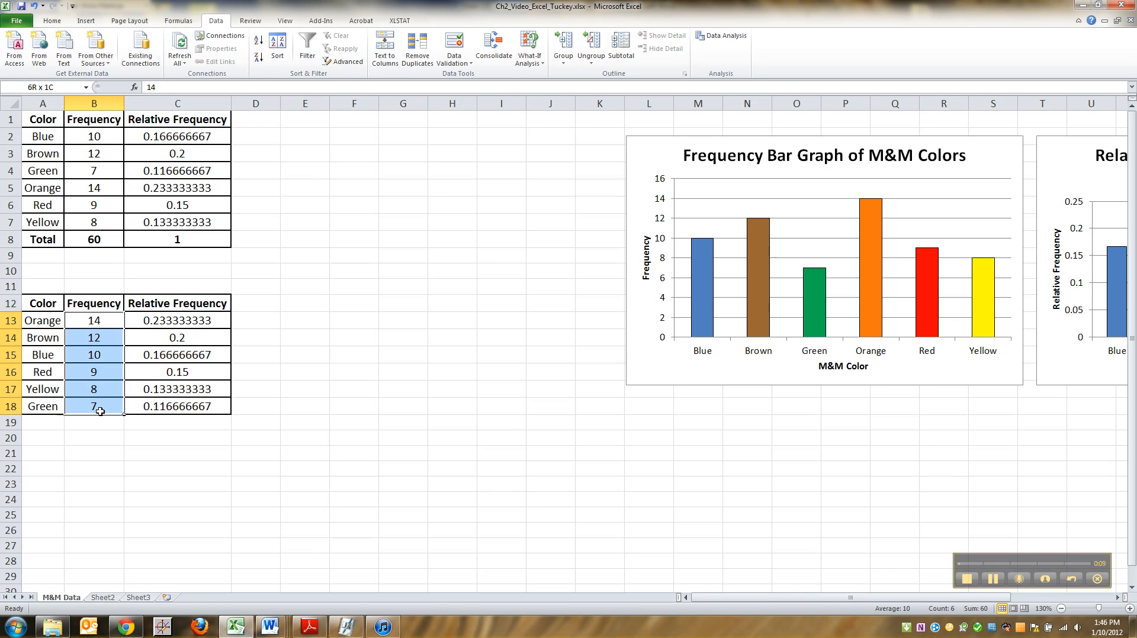
pyautogui.moveTo(258, 58)
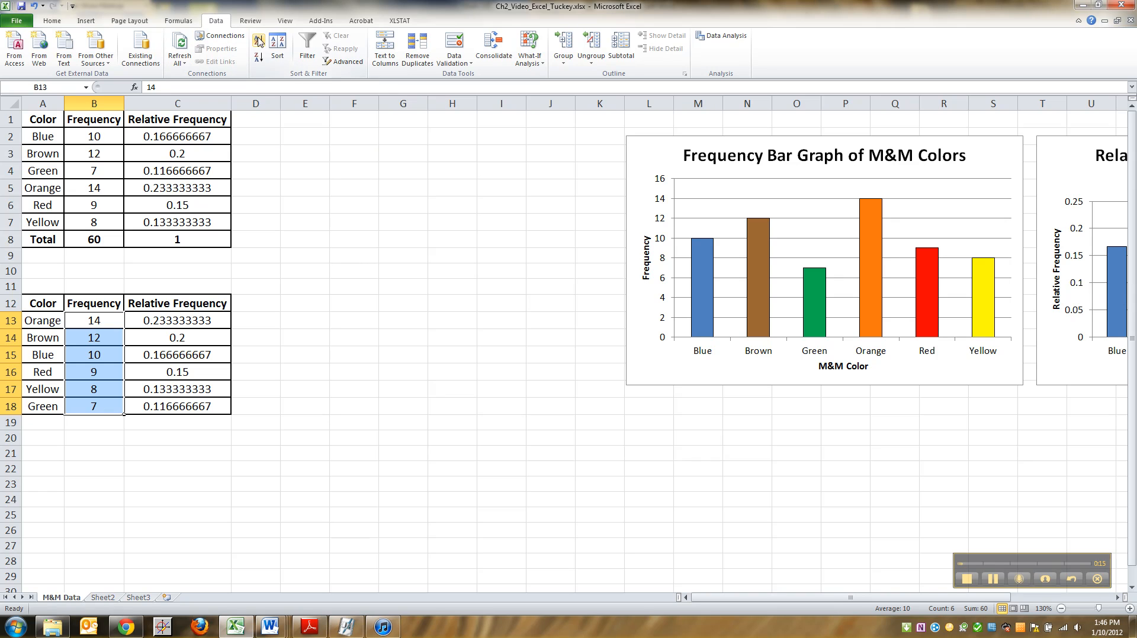
pyautogui.moveTo(673, 490)
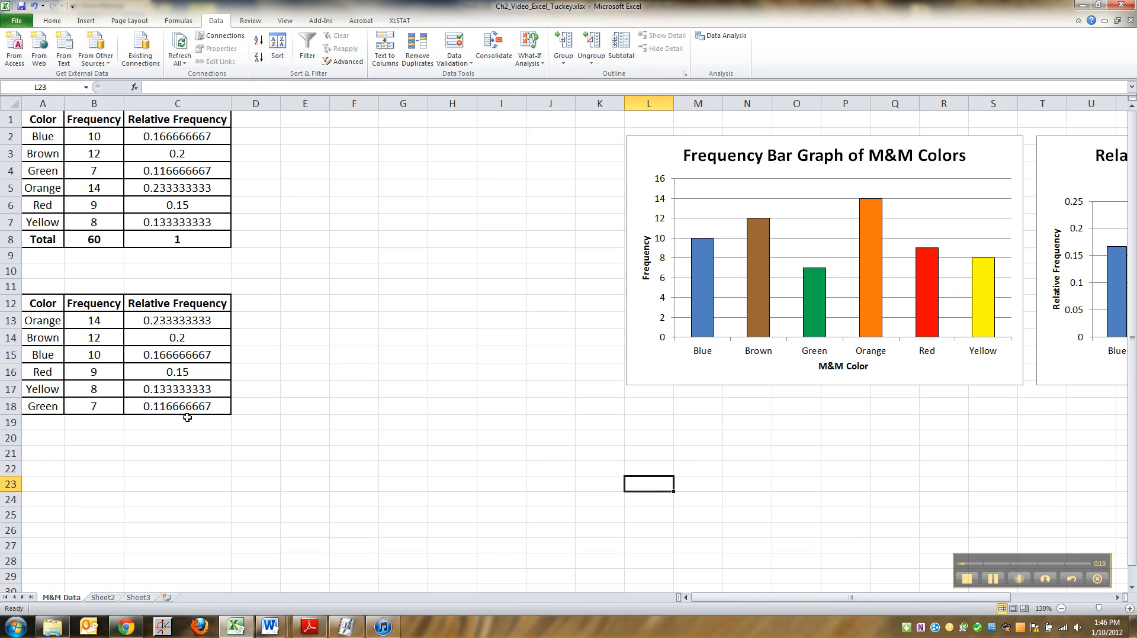
pyautogui.moveTo(167, 380)
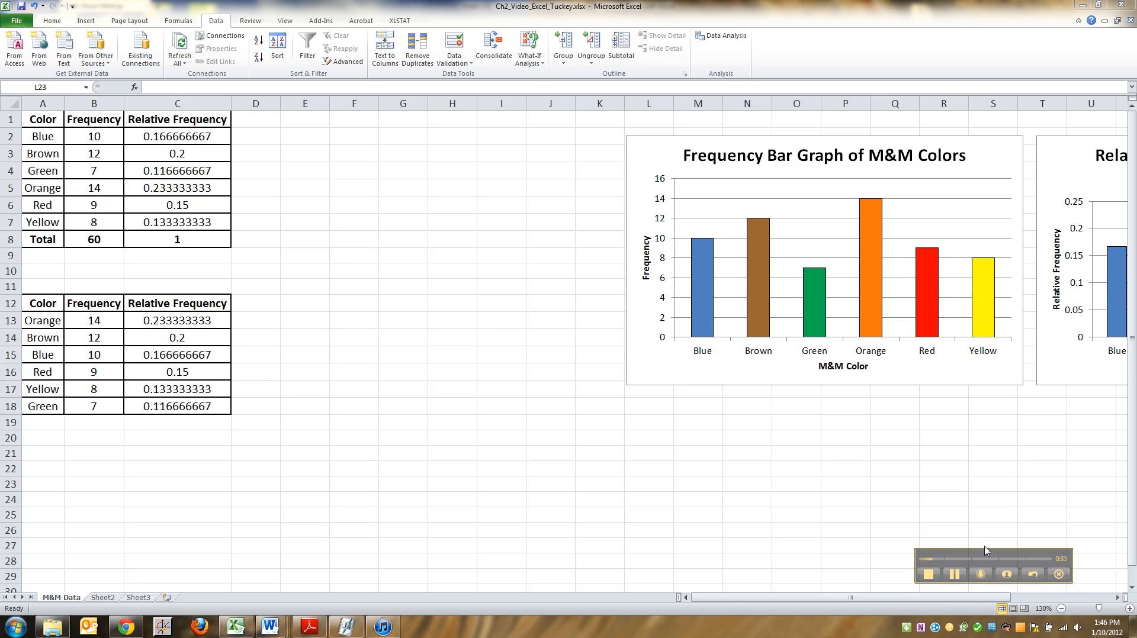
pyautogui.moveTo(994, 566); pyautogui.dragTo(192, 533)
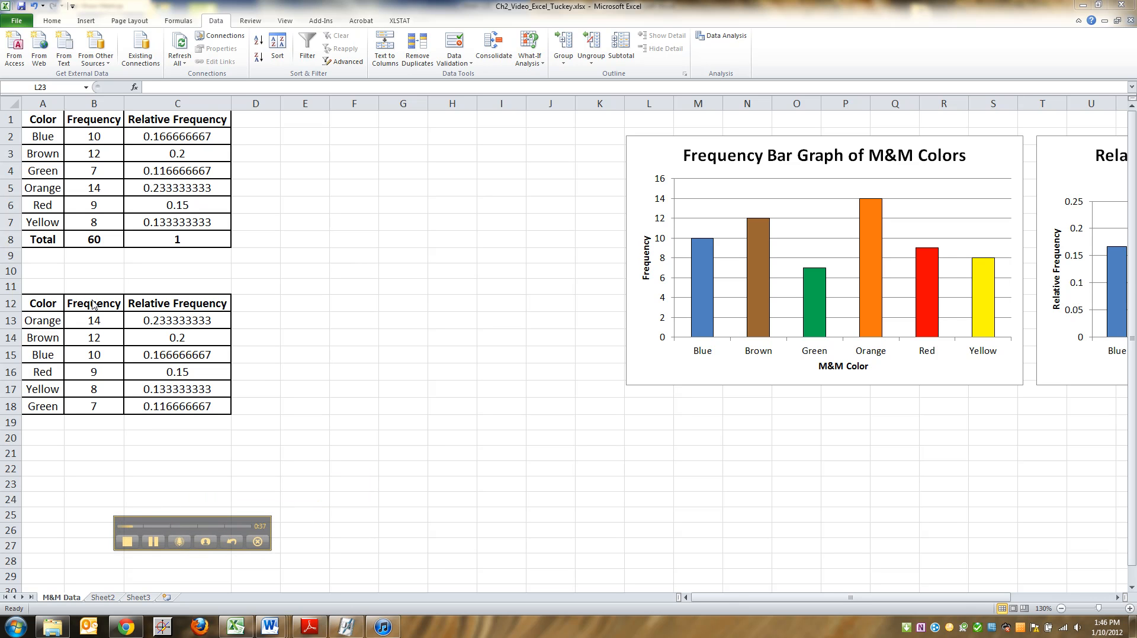
pyautogui.click(649, 484)
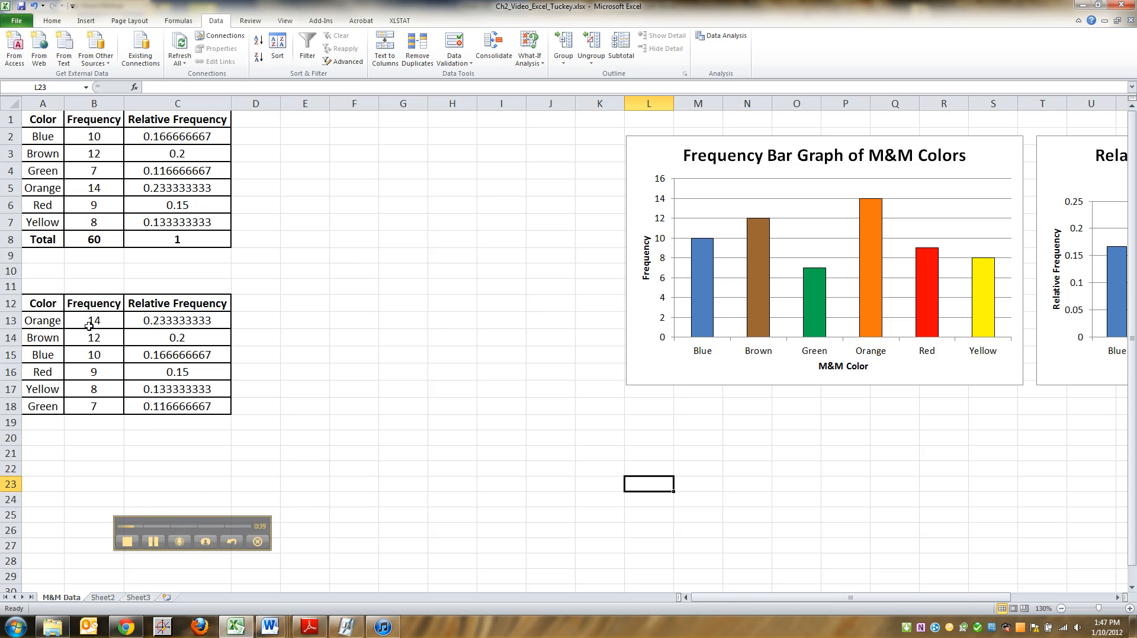
pyautogui.moveTo(945, 370)
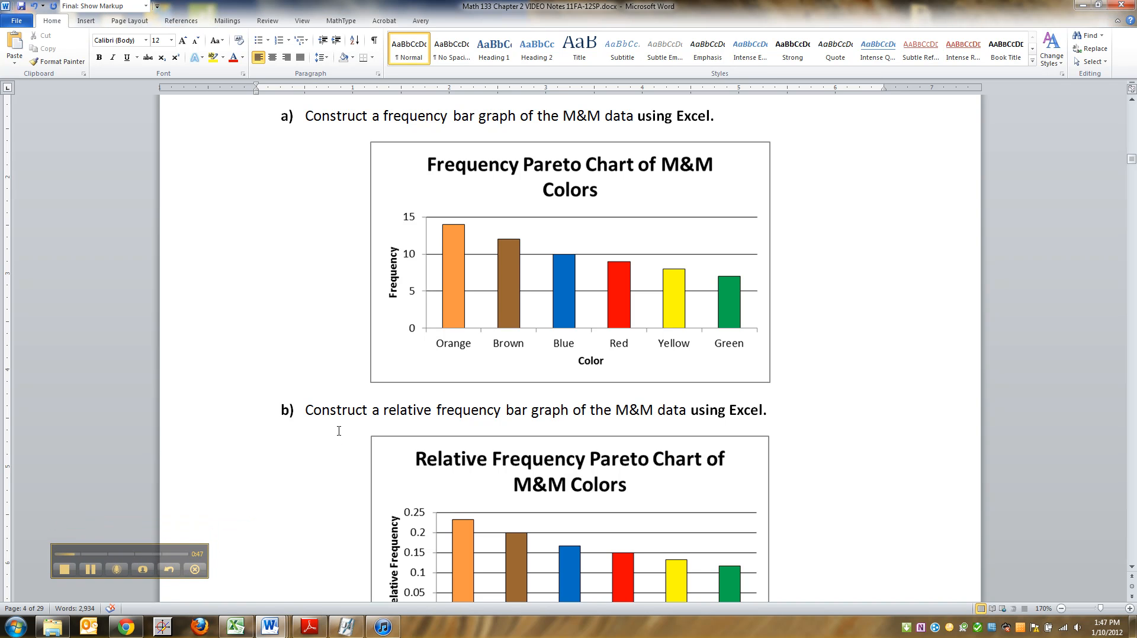
pyautogui.moveTo(374, 417)
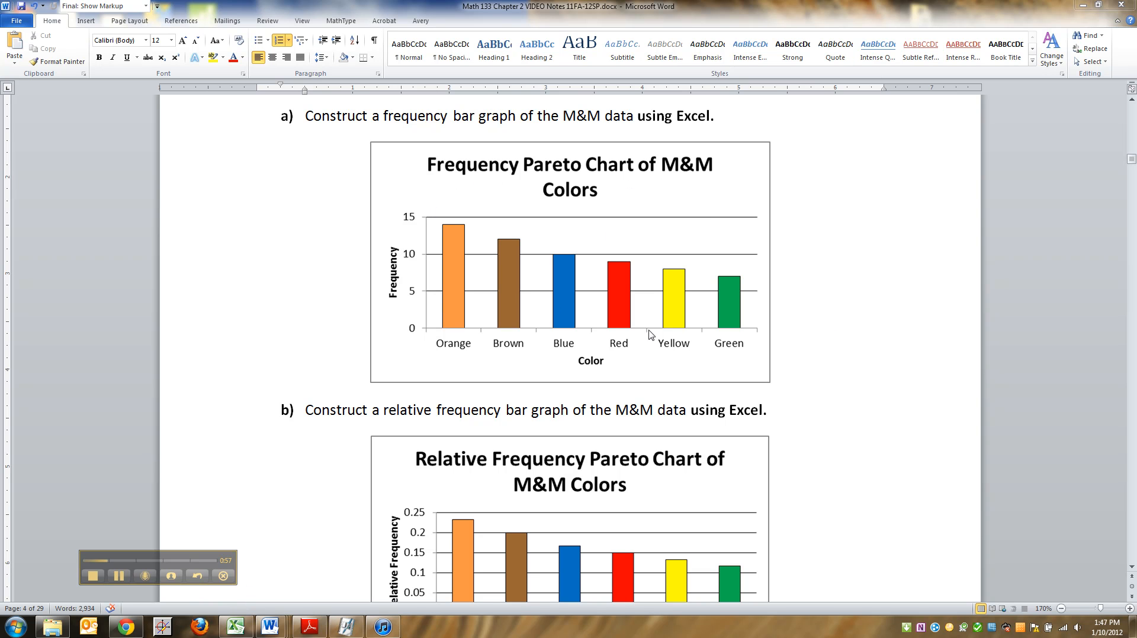
pyautogui.moveTo(445, 334)
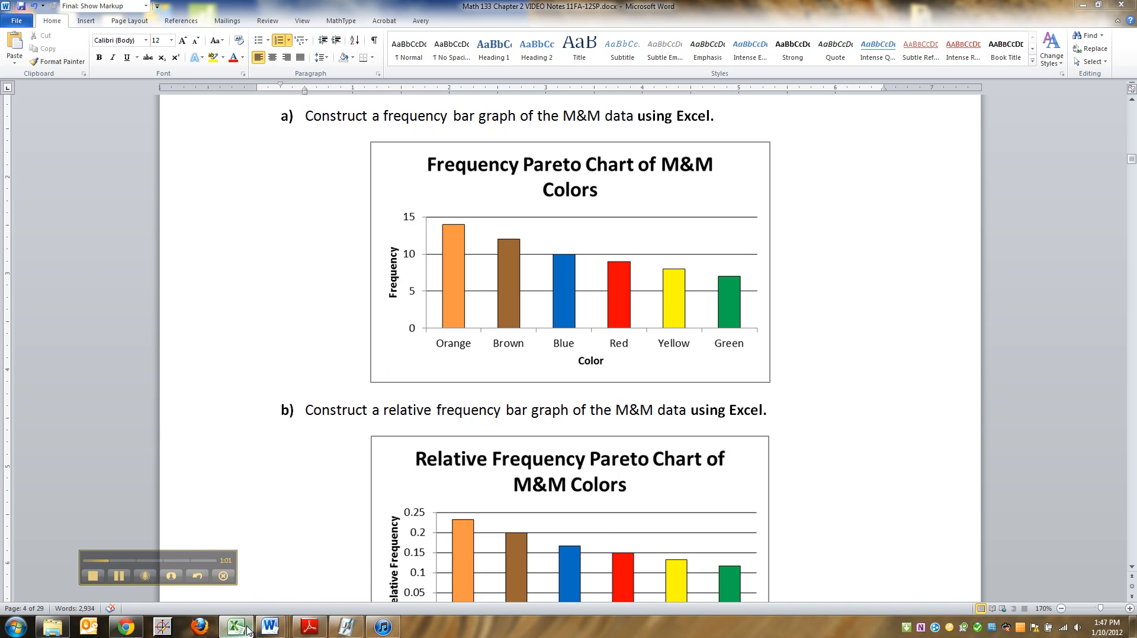
# - Insert a 2-D clustered column chart of the sorted Color and Frequency data, selecting its legend
pyautogui.click(235, 626)
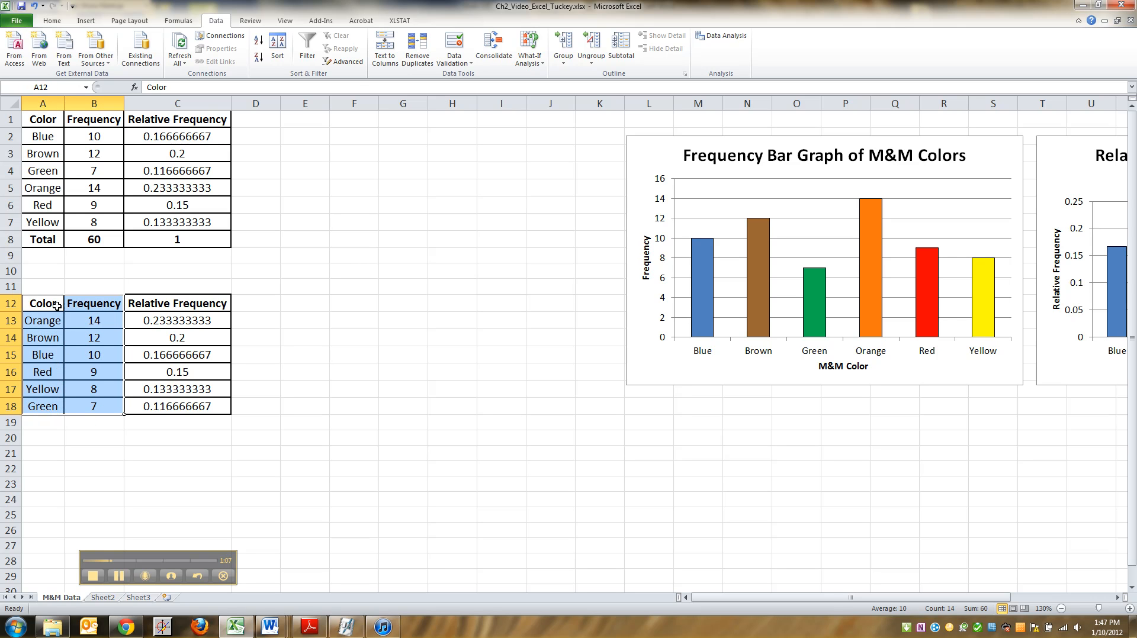
pyautogui.moveTo(135, 14)
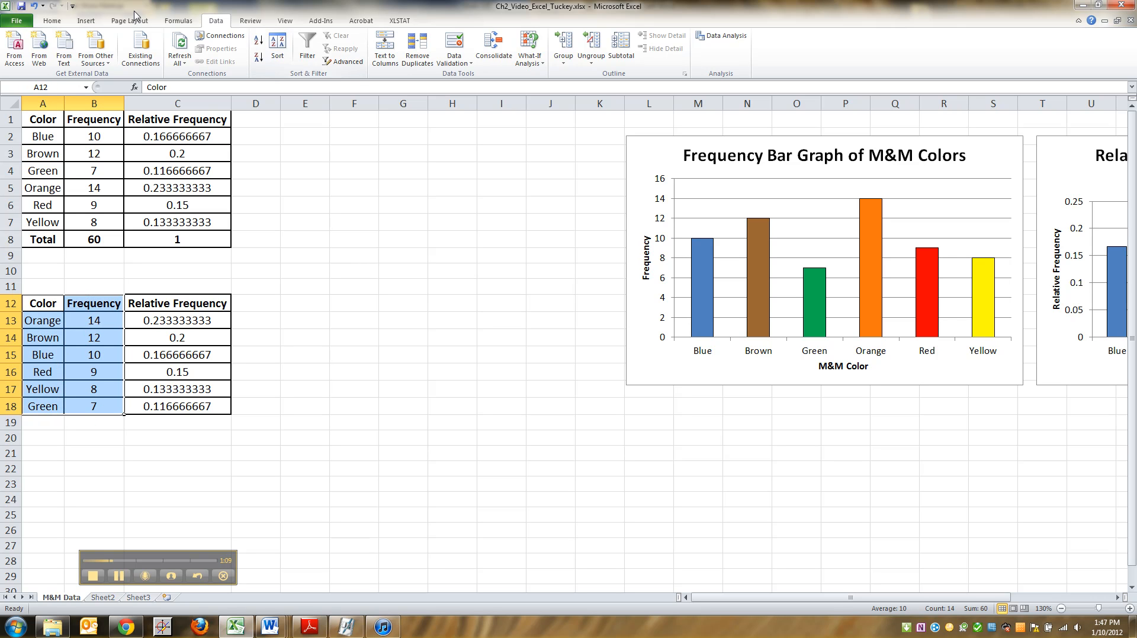
pyautogui.click(85, 20)
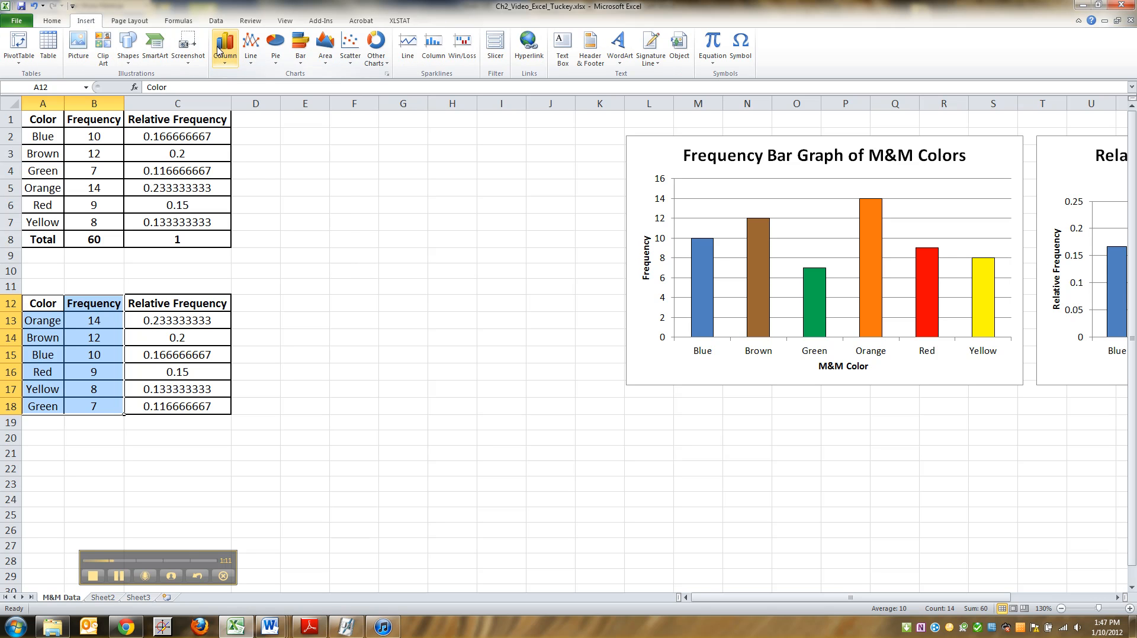
pyautogui.click(226, 47)
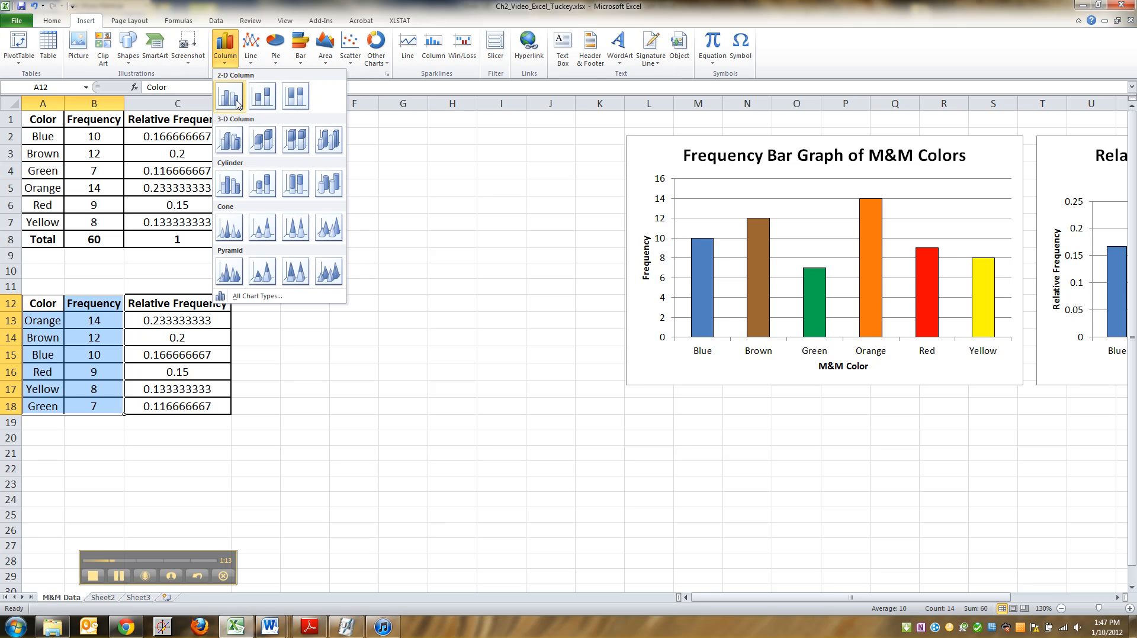
pyautogui.click(229, 95)
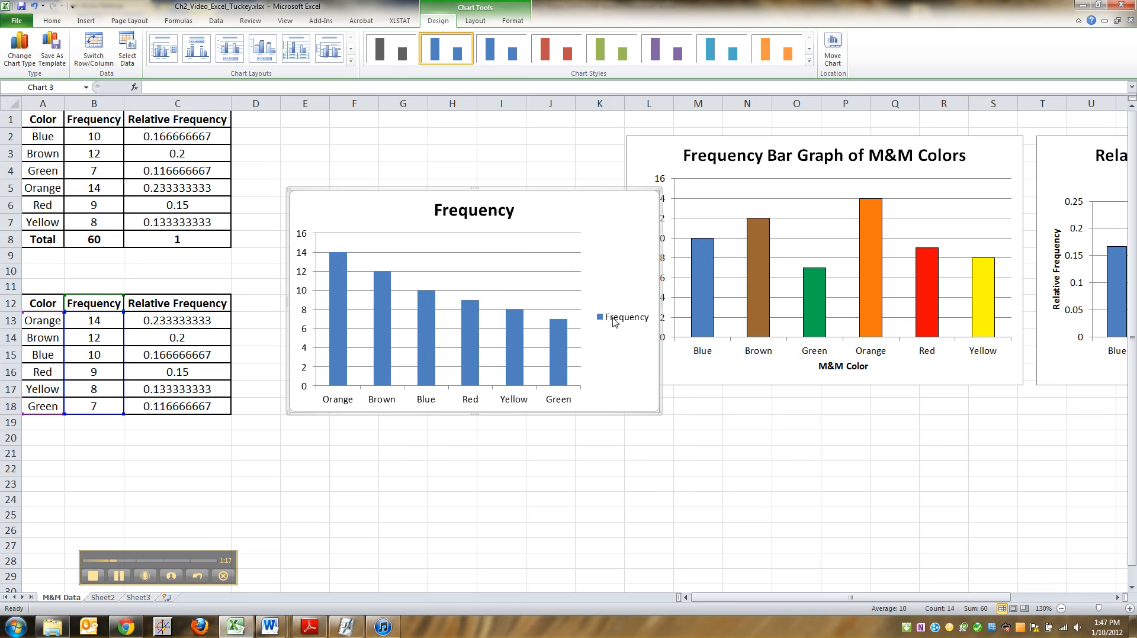
pyautogui.click(623, 317)
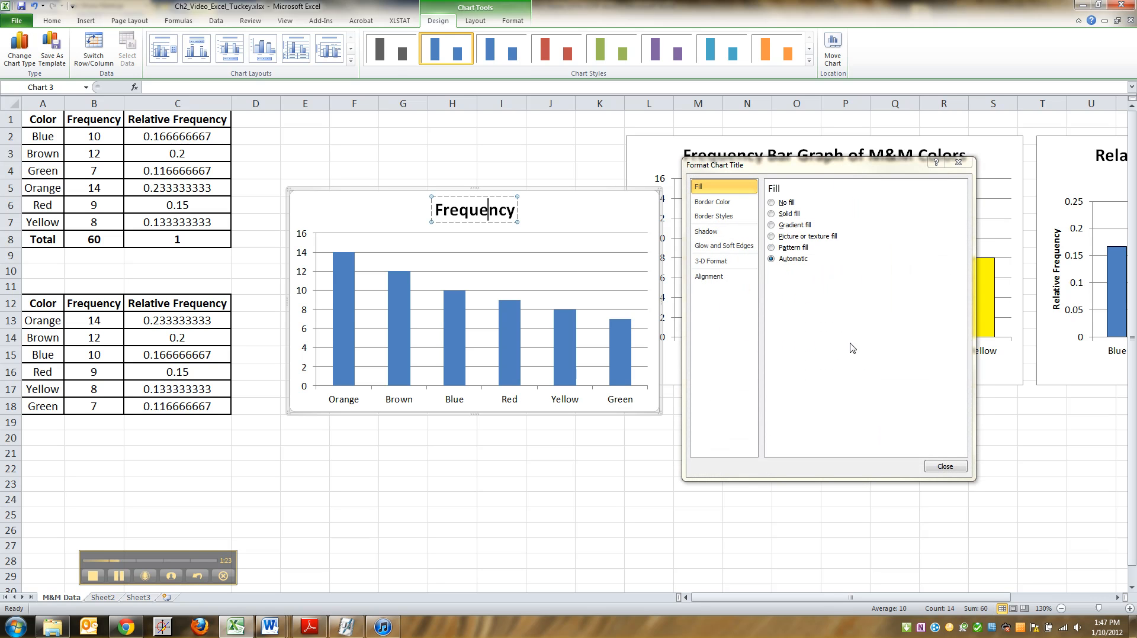
# - Retype the chart title as 'Frequency Pareto Chart of M&M Colors'
pyautogui.click(945, 466)
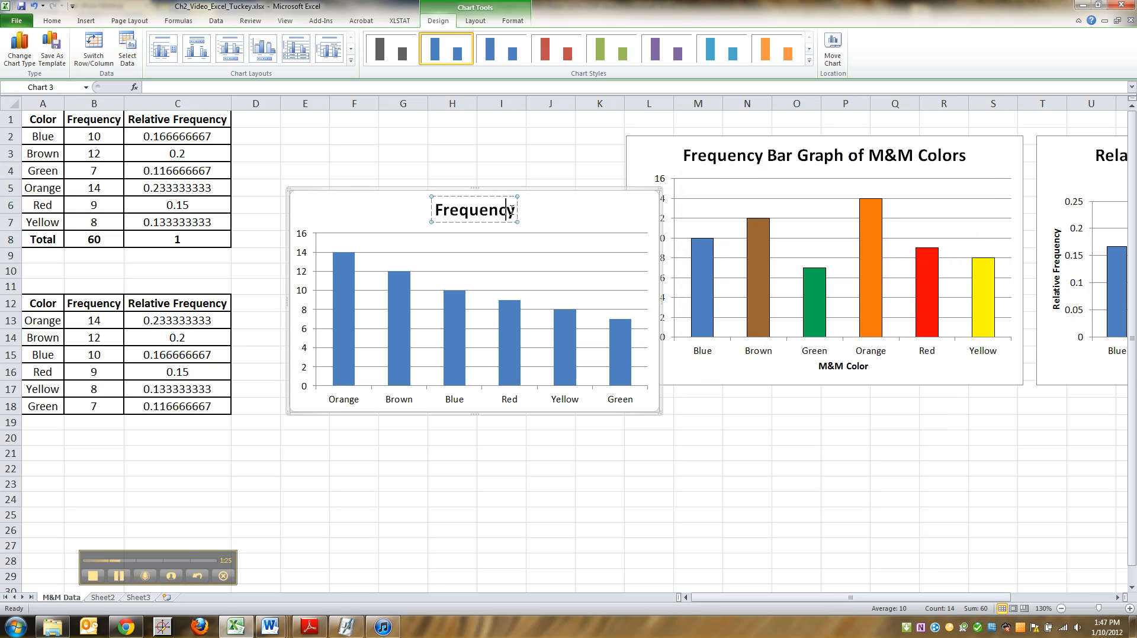
pyautogui.write('Pareto Chart of')
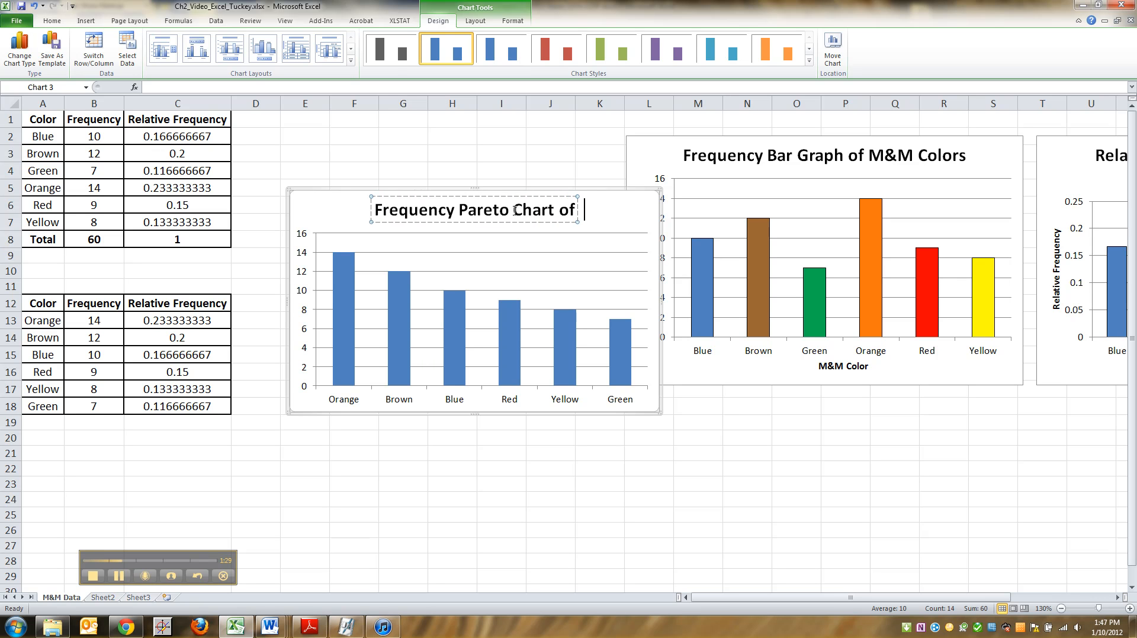
pyautogui.write('M&')
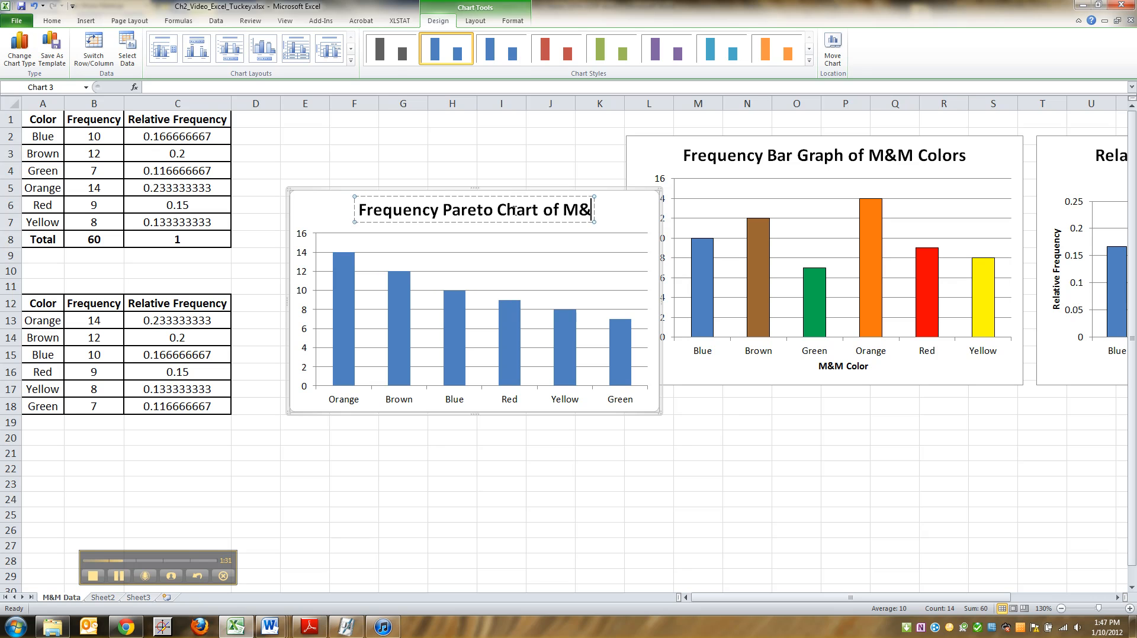
pyautogui.write('Colors')
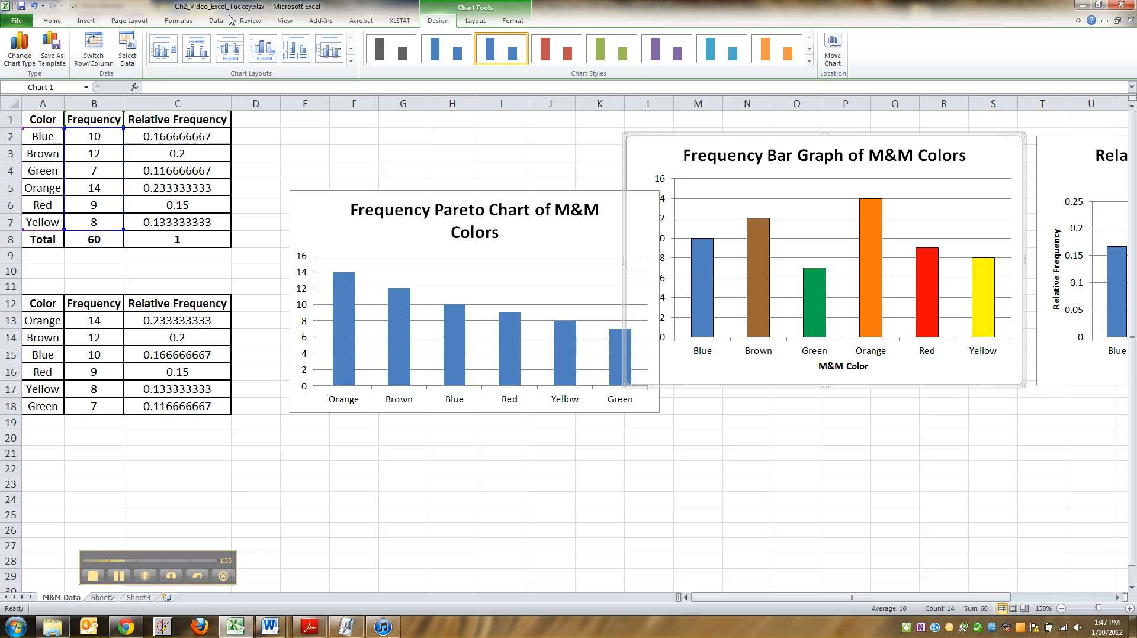
# - Add a 'M&M Color' title below the horizontal axis and a rotated 'Frequency' vertical title
pyautogui.click(475, 20)
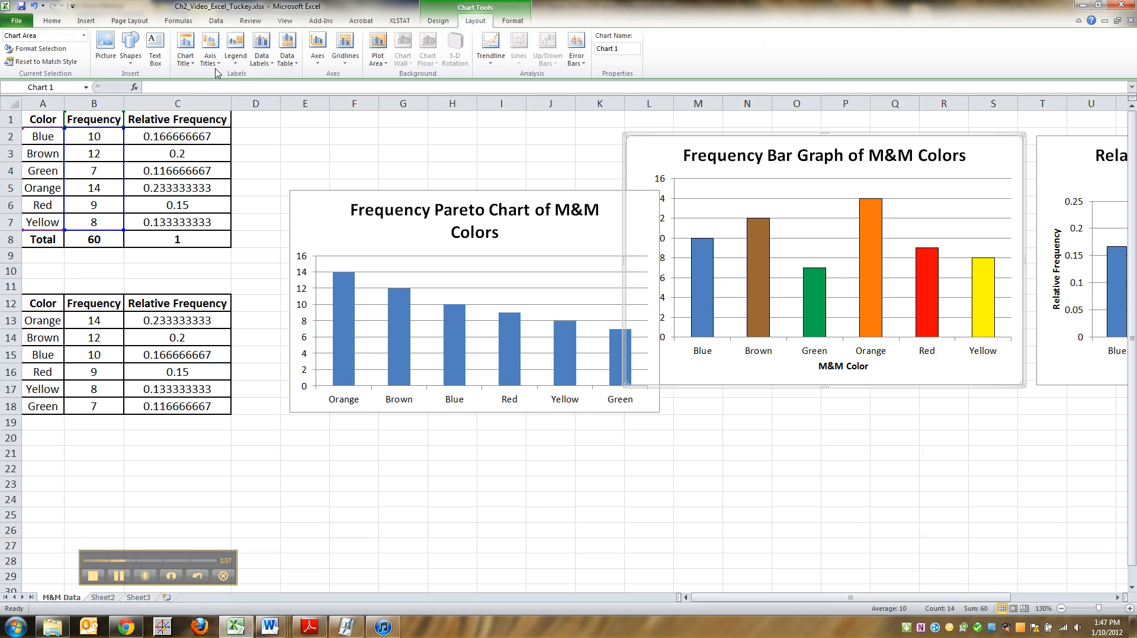
pyautogui.click(210, 48)
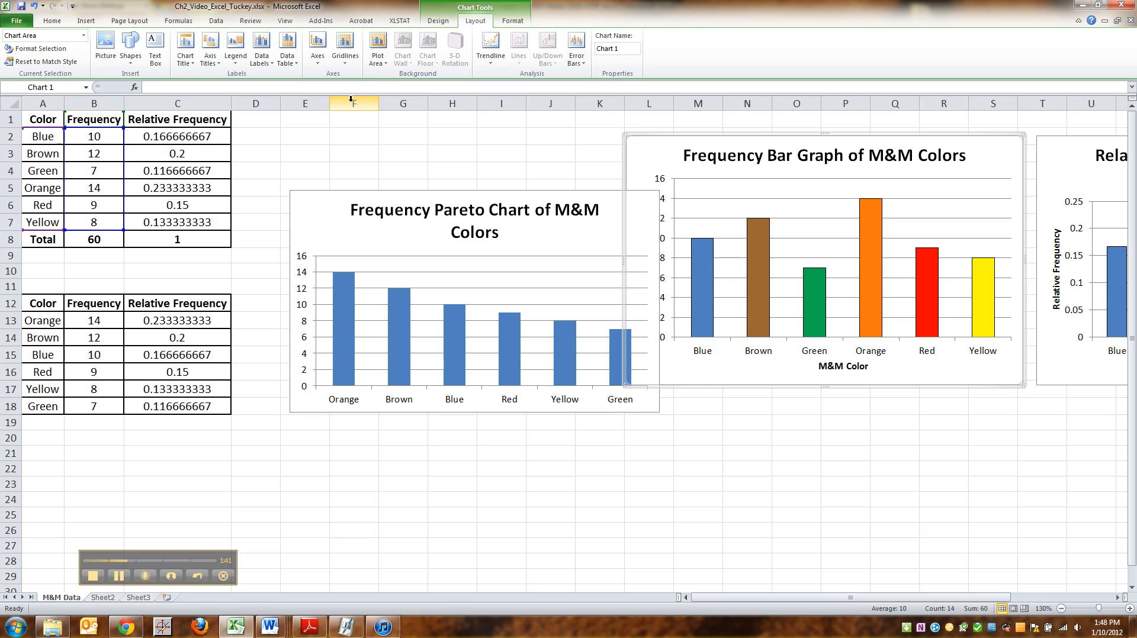
pyautogui.write('M&')
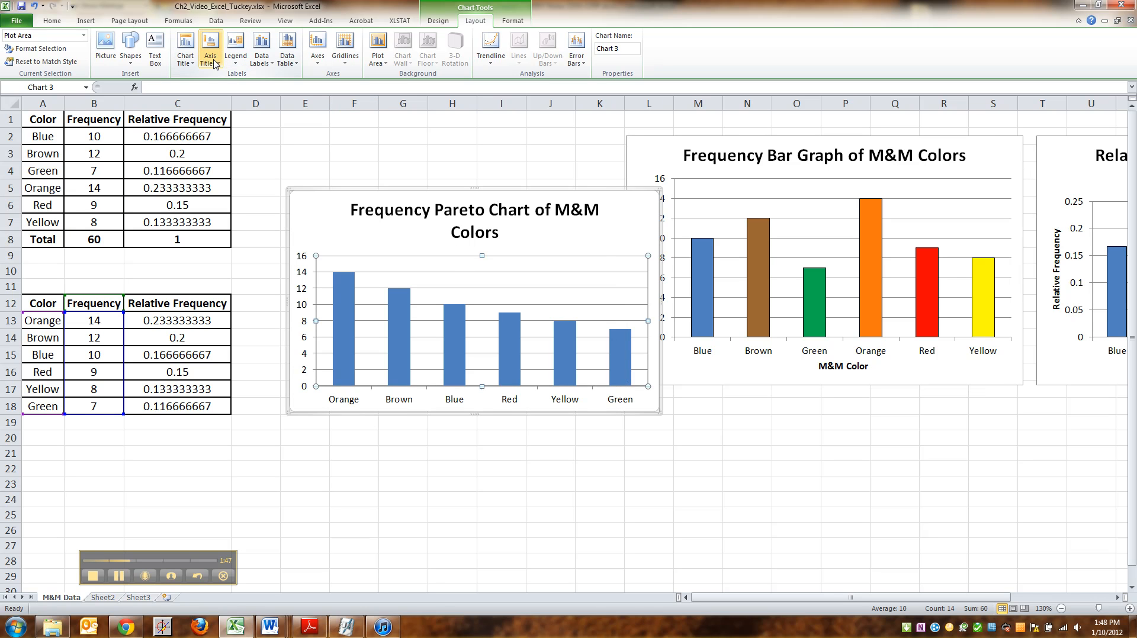
pyautogui.click(210, 49)
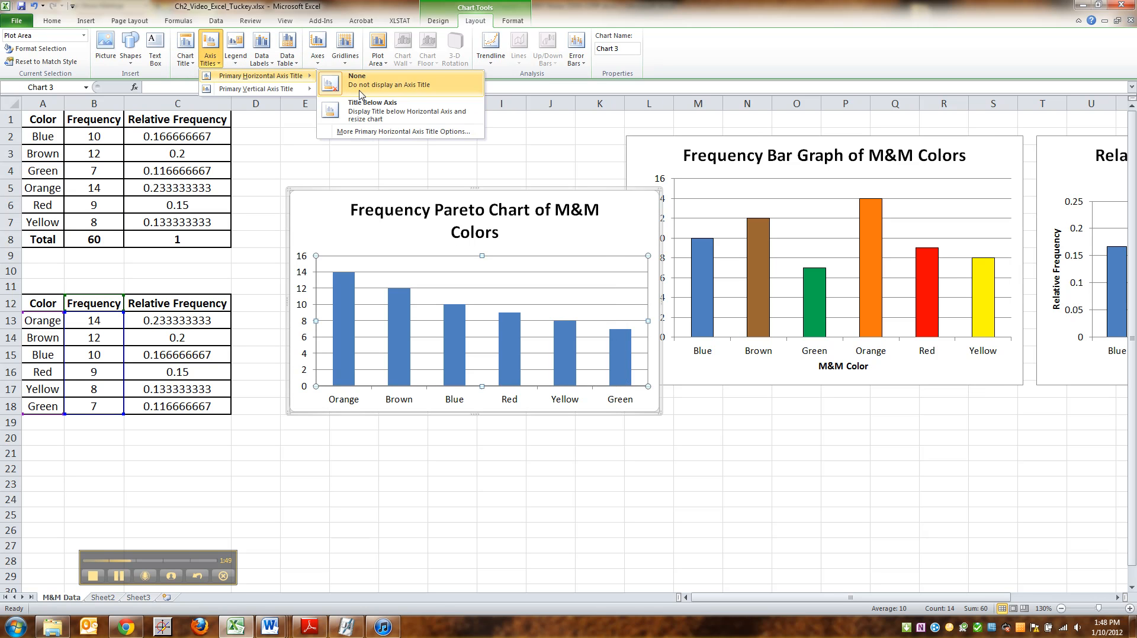
pyautogui.click(374, 111)
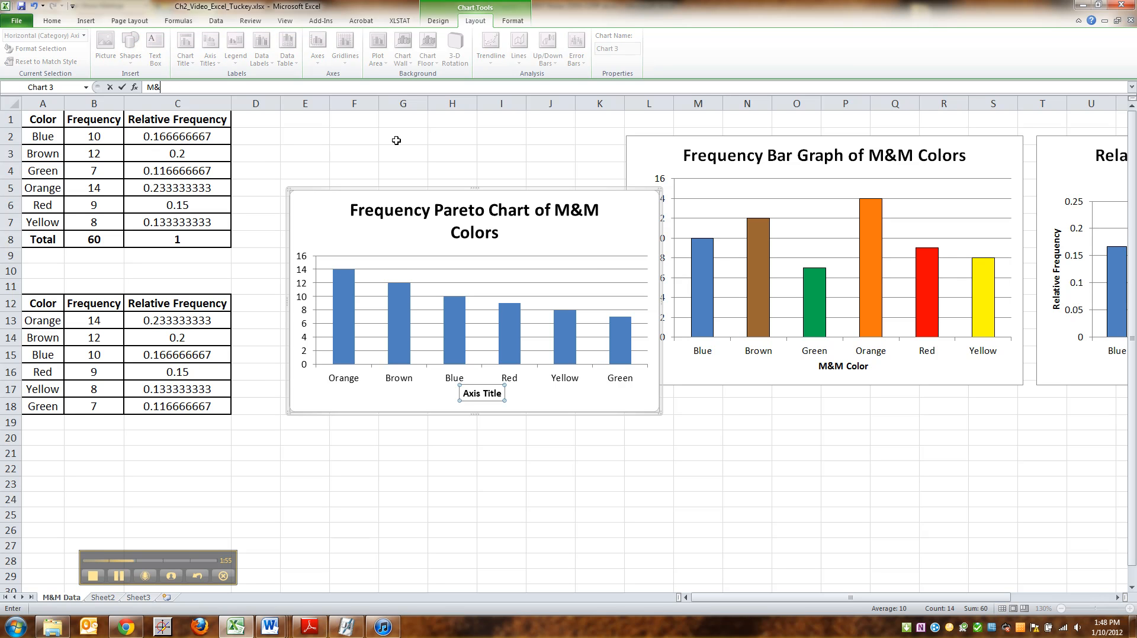
pyautogui.write('M&M Color')
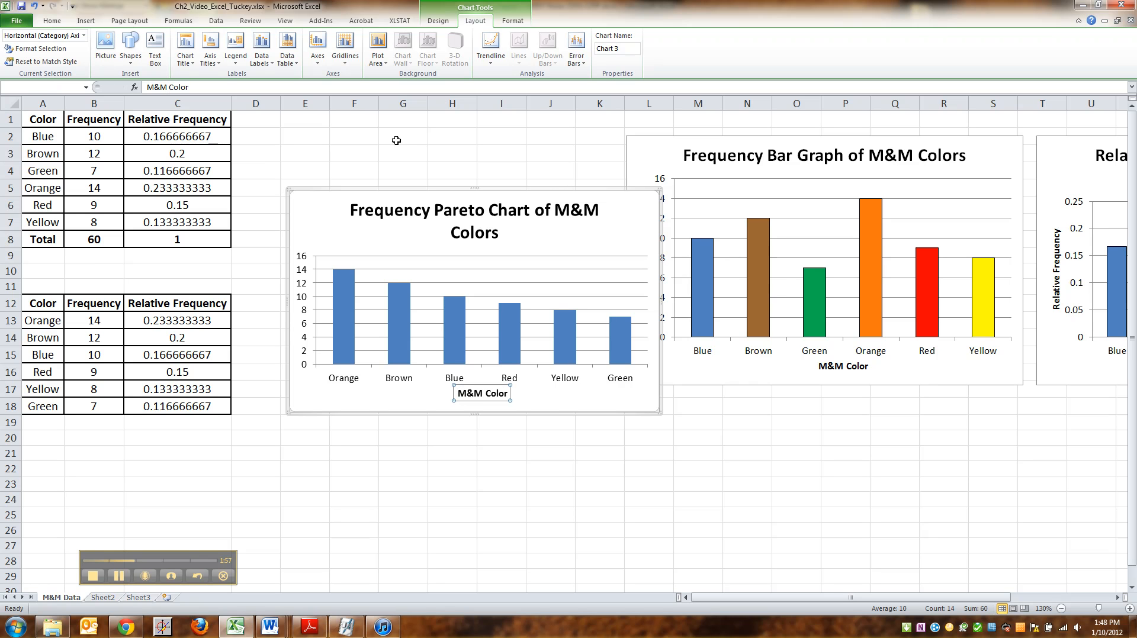
pyautogui.click(209, 49)
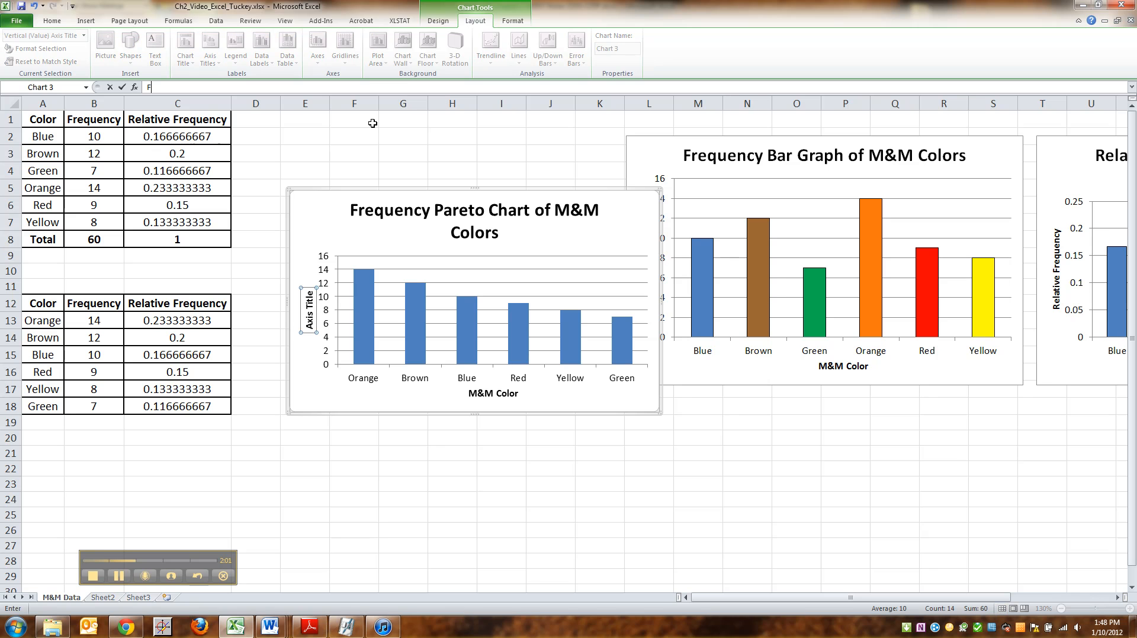
pyautogui.write('Frequency')
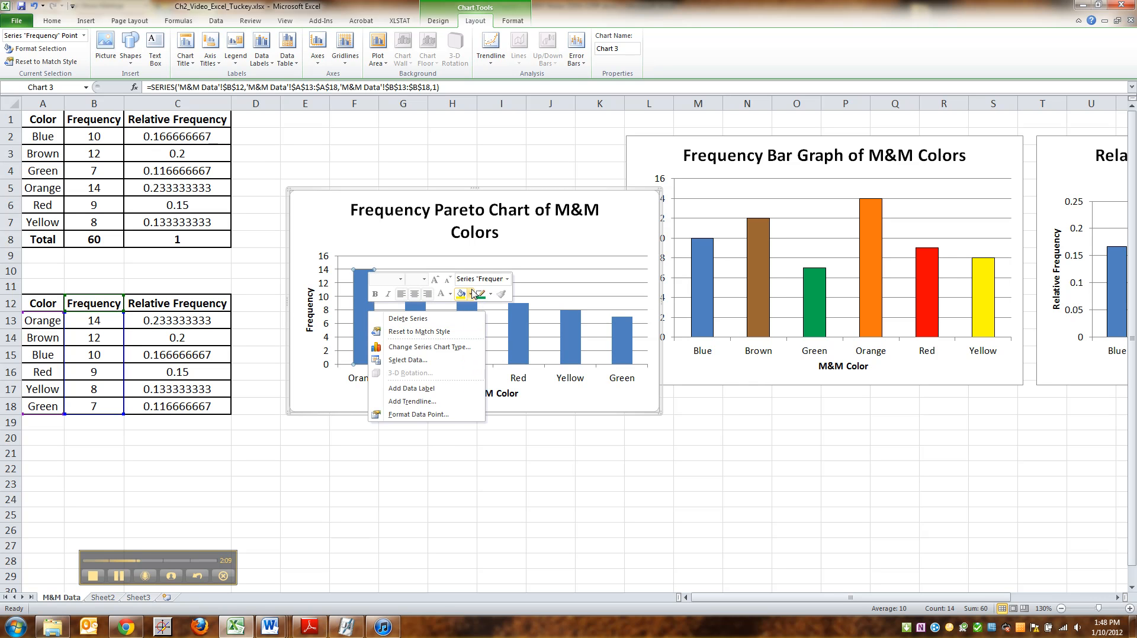
# - Fill the Orange bar with orange, then switch it to a deeper orange from the standard swatches
pyautogui.click(469, 294)
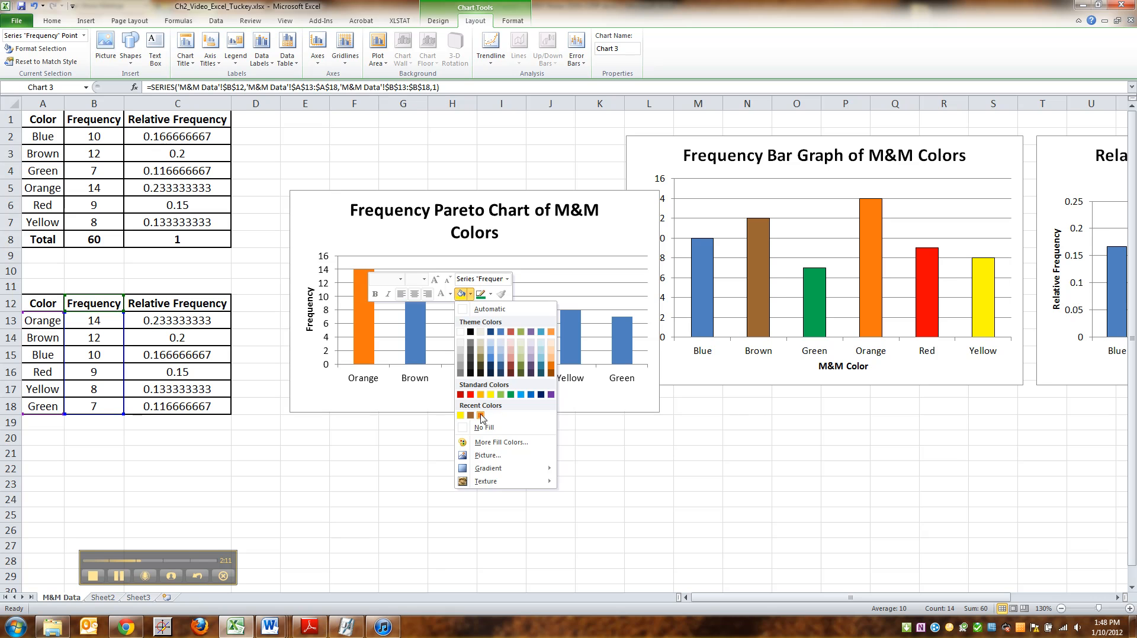
pyautogui.click(479, 415)
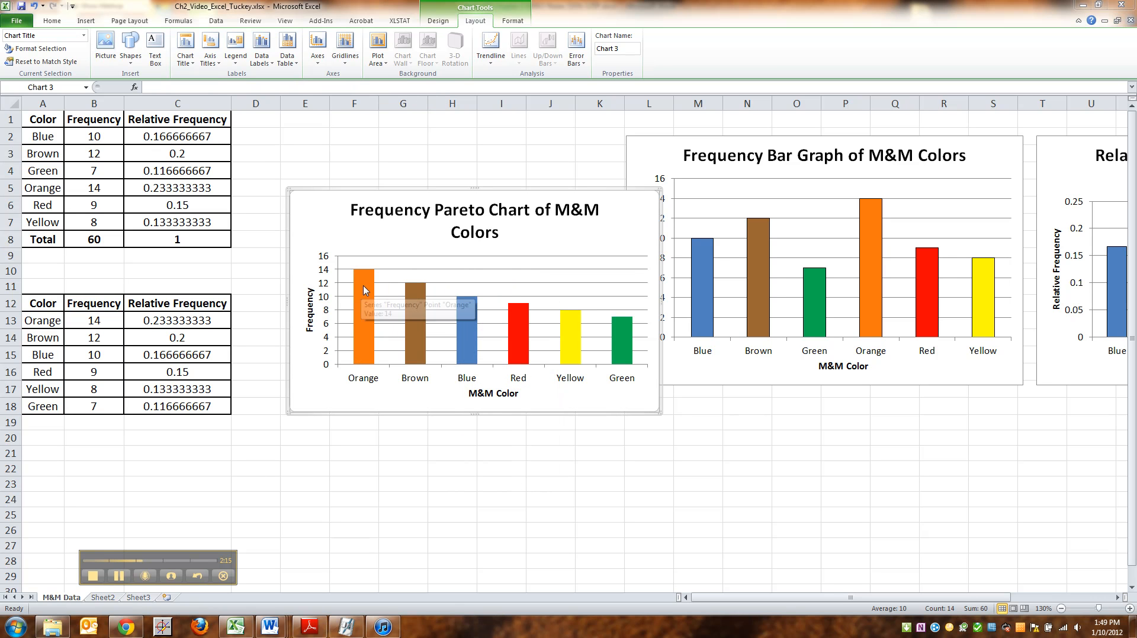
pyautogui.click(362, 292)
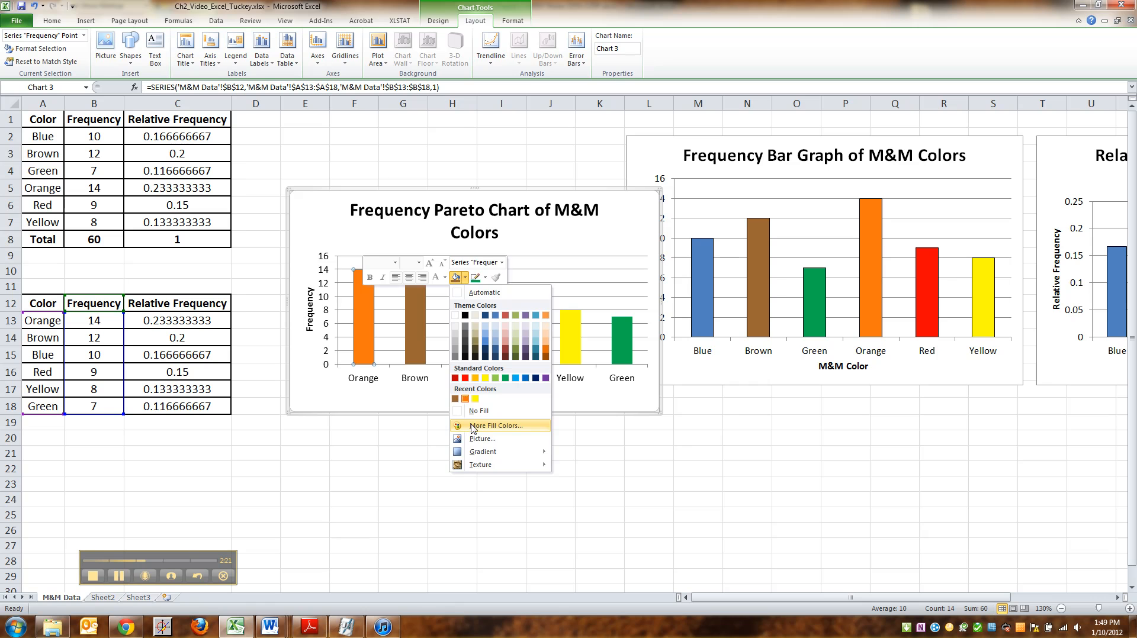
pyautogui.click(492, 426)
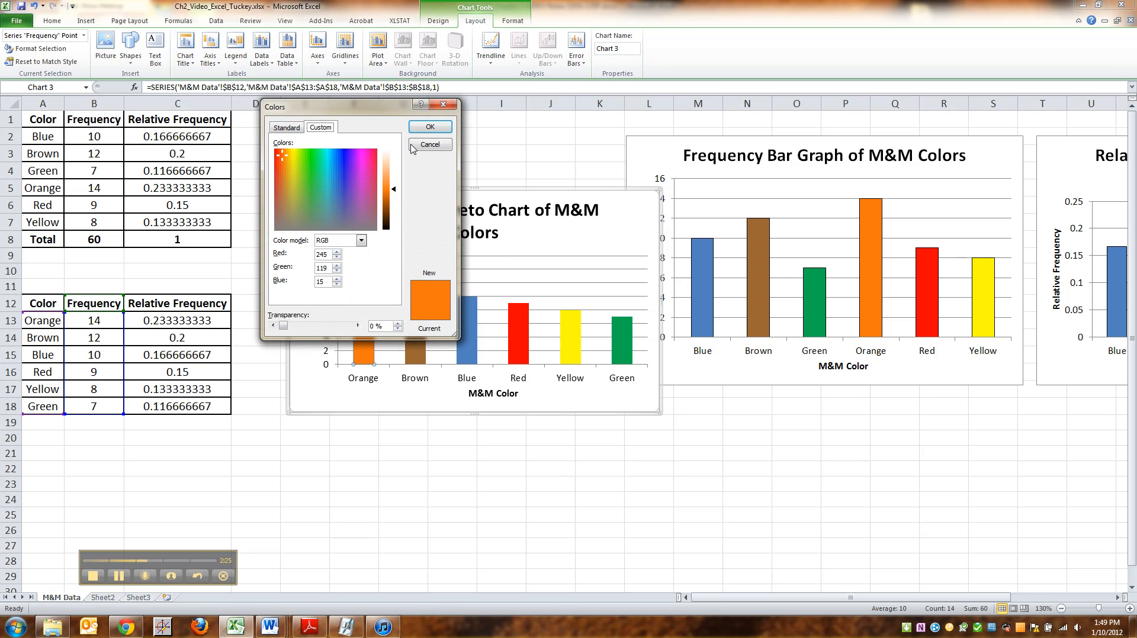
pyautogui.click(428, 145)
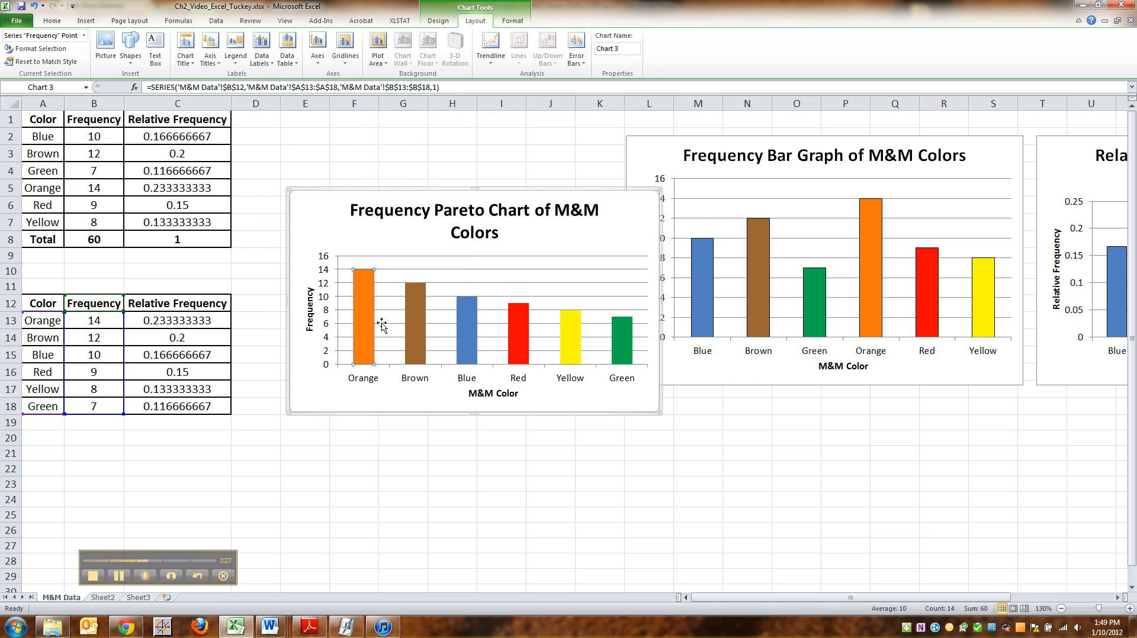
pyautogui.rightClick(466, 302)
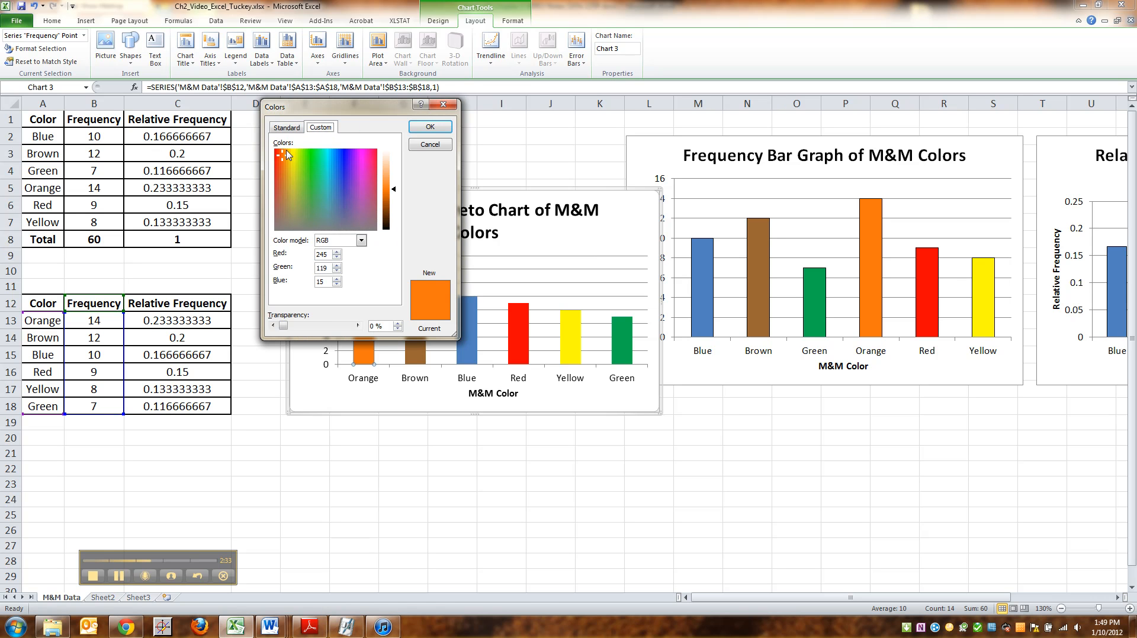
pyautogui.click(285, 127)
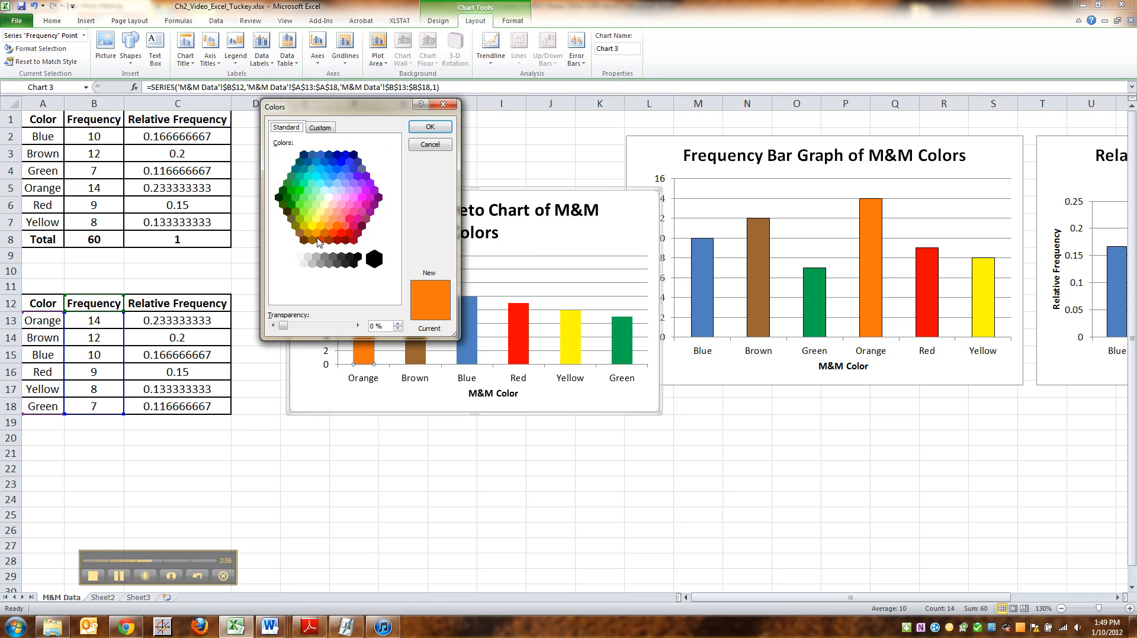
pyautogui.click(314, 233)
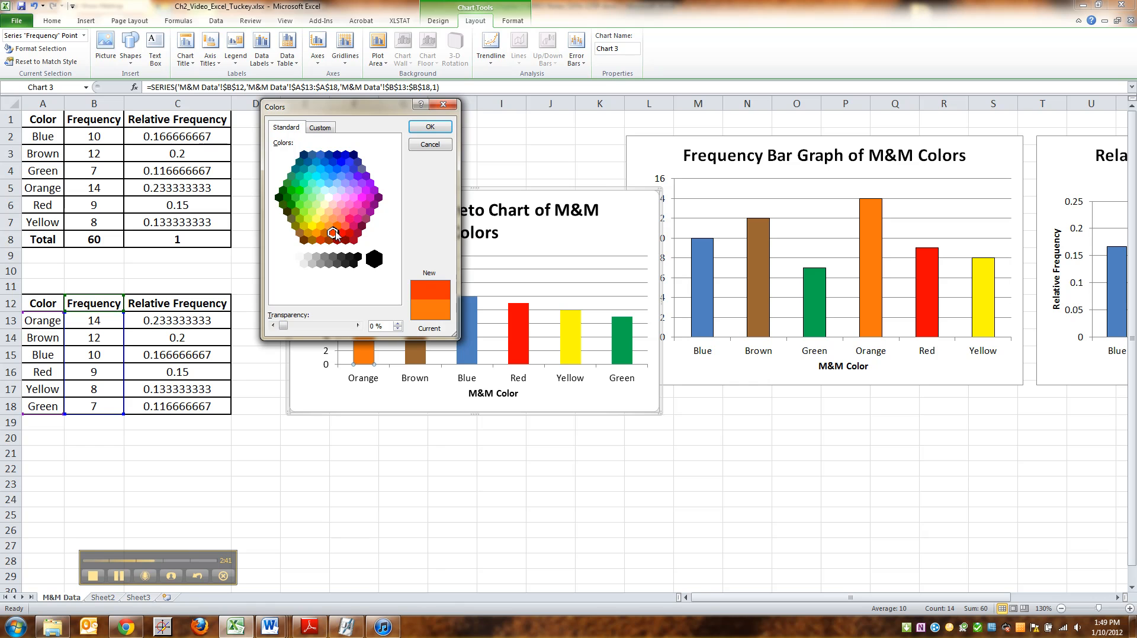
pyautogui.click(430, 145)
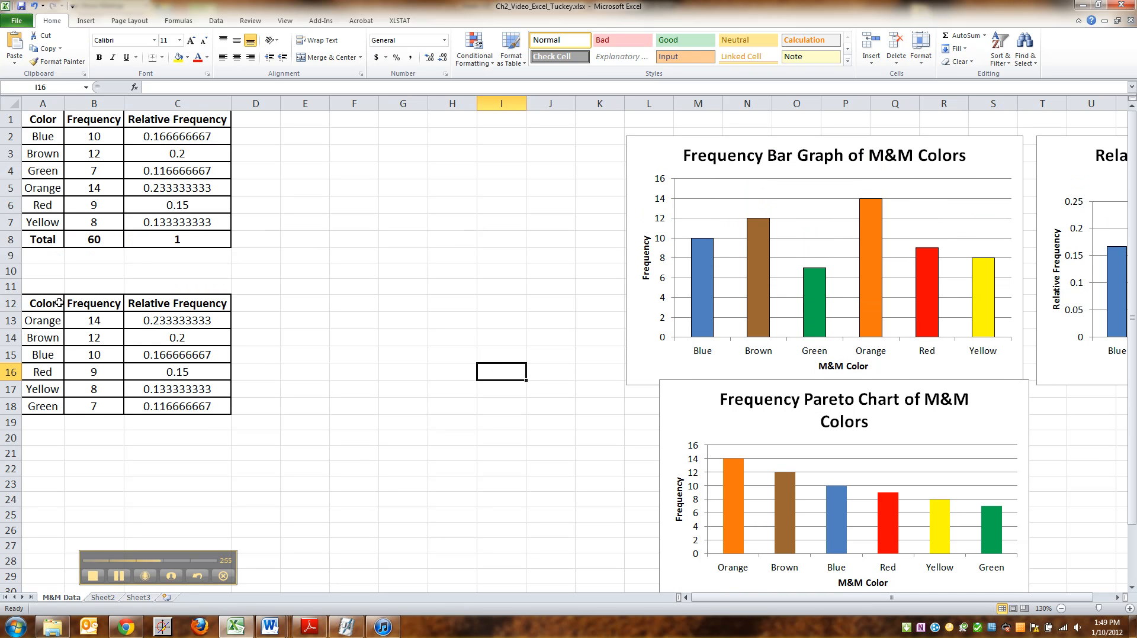
# - Insert a clustered column chart of the sorted Color and Relative Frequency columns
pyautogui.moveTo(43, 303); pyautogui.dragTo(43, 406)
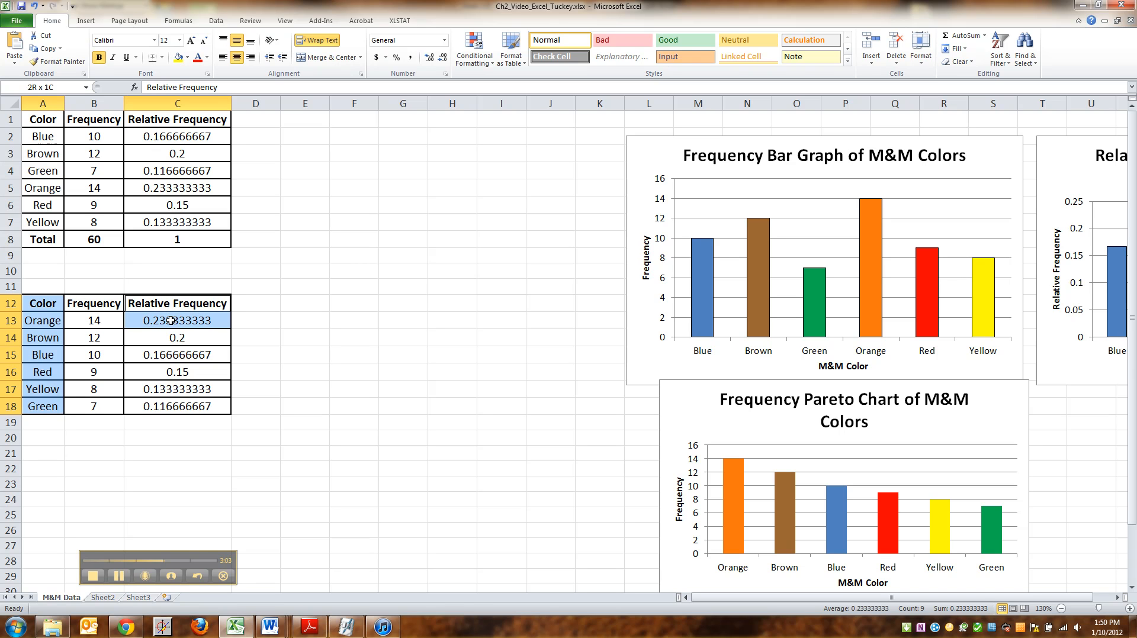
pyautogui.moveTo(177, 320); pyautogui.dragTo(177, 407)
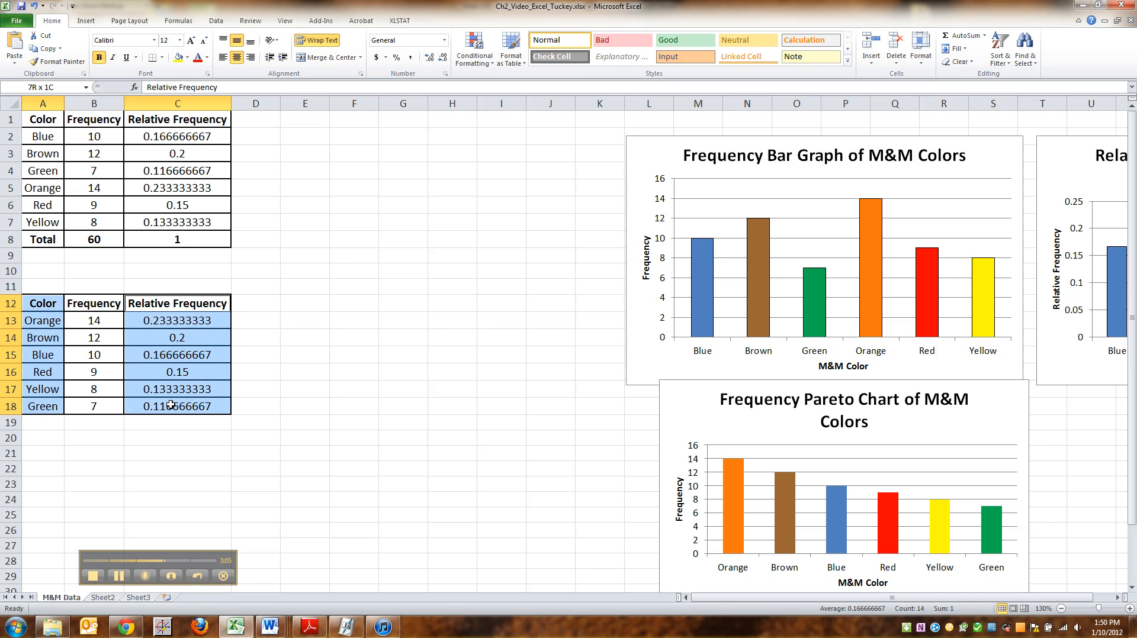
pyautogui.click(177, 303)
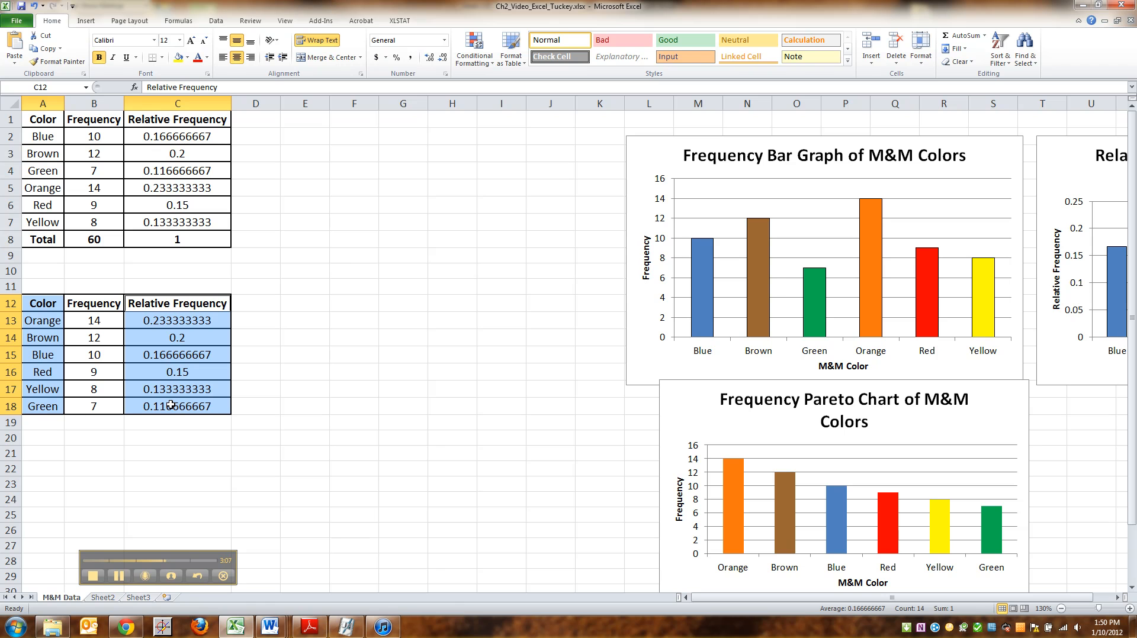
pyautogui.click(85, 20)
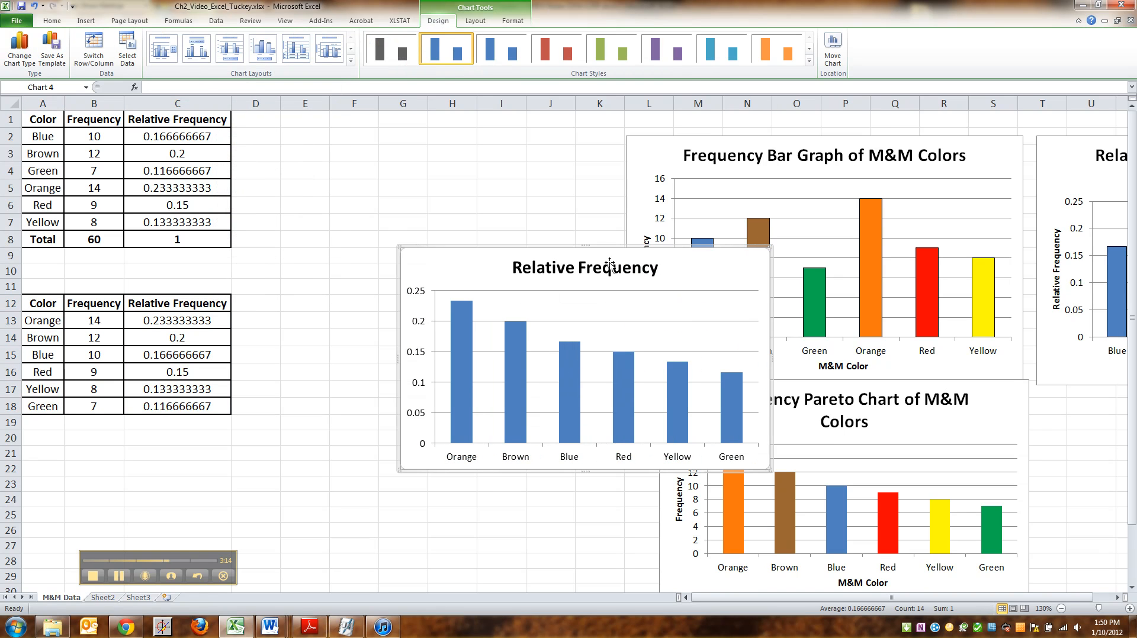
pyautogui.click(584, 267)
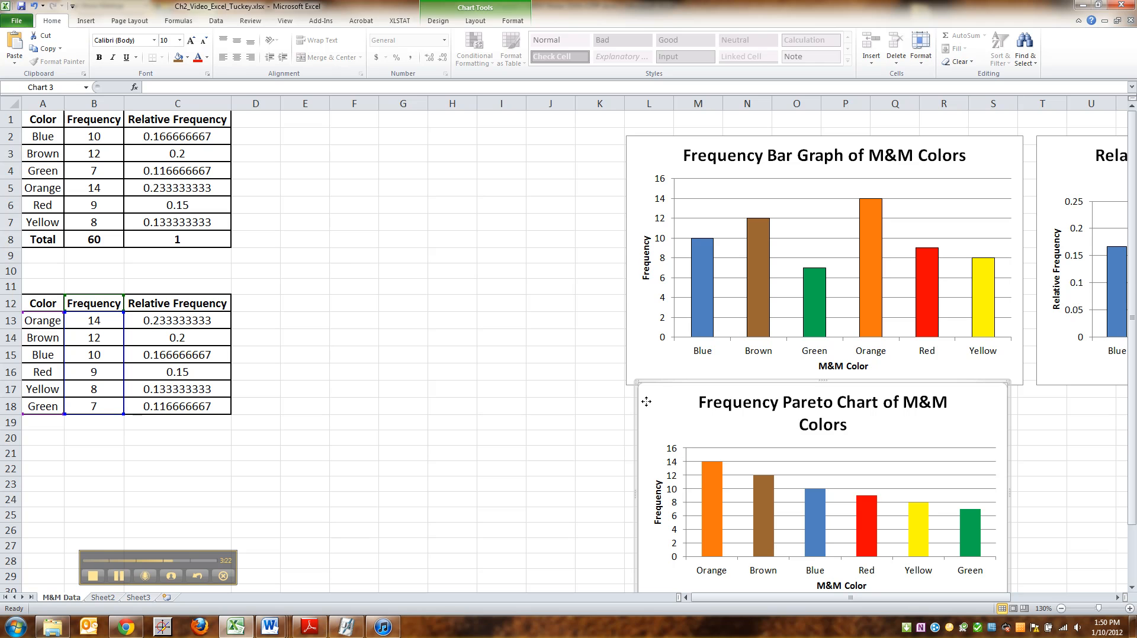
pyautogui.moveTo(659, 394)
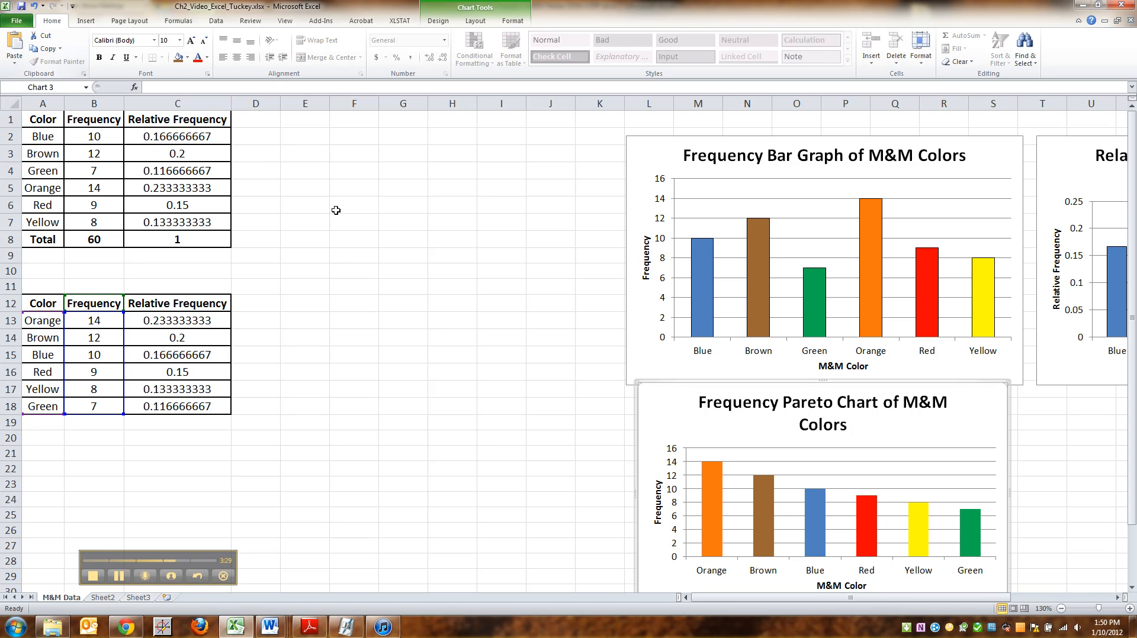
# - Paste a copy of the Frequency Pareto chart into an empty spot beside the table
pyautogui.click(355, 271)
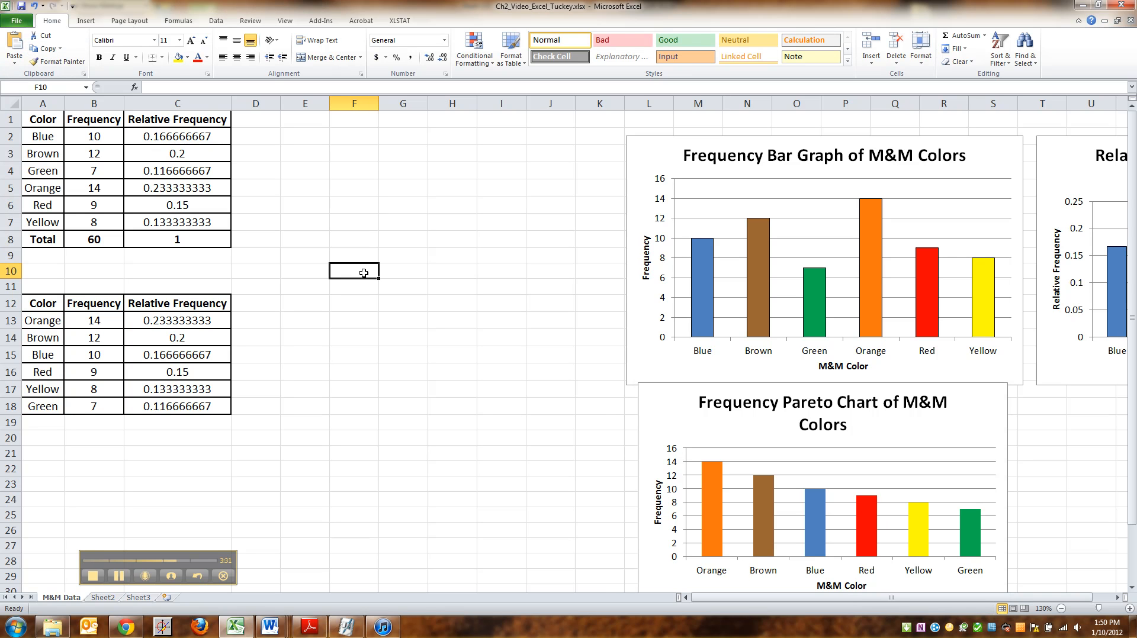
pyautogui.moveTo(397, 263)
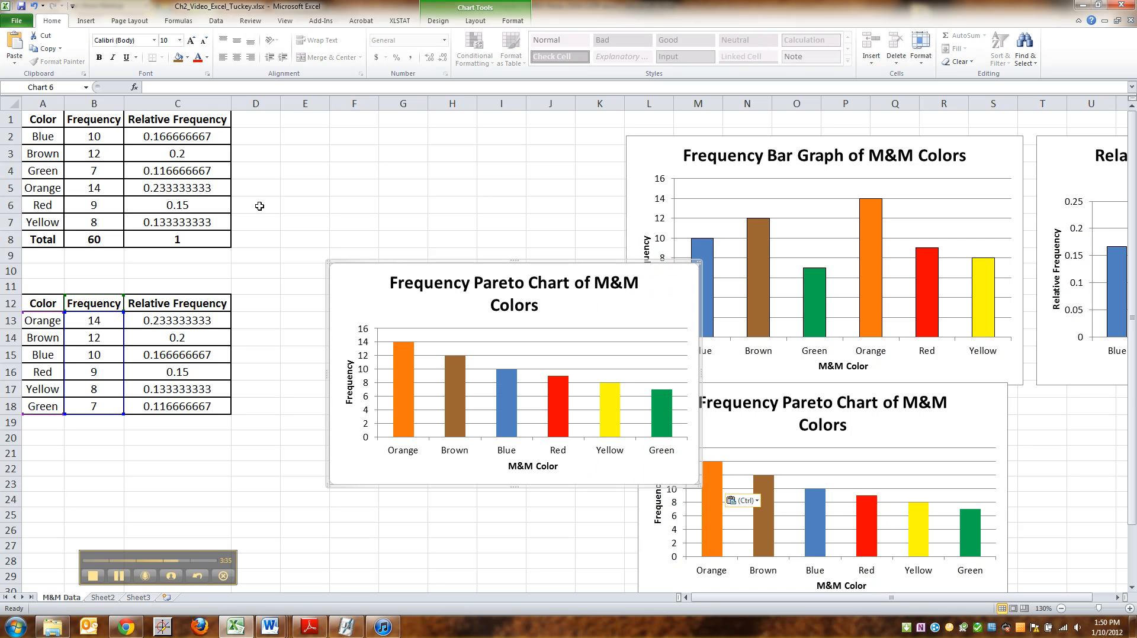
pyautogui.click(354, 255)
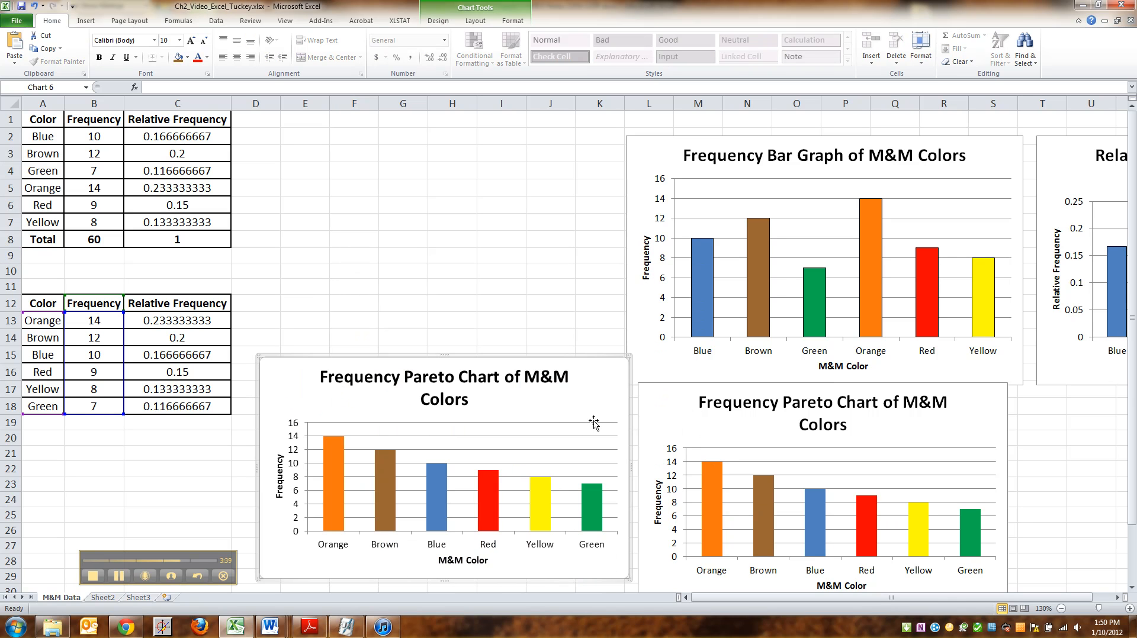
pyautogui.click(442, 376)
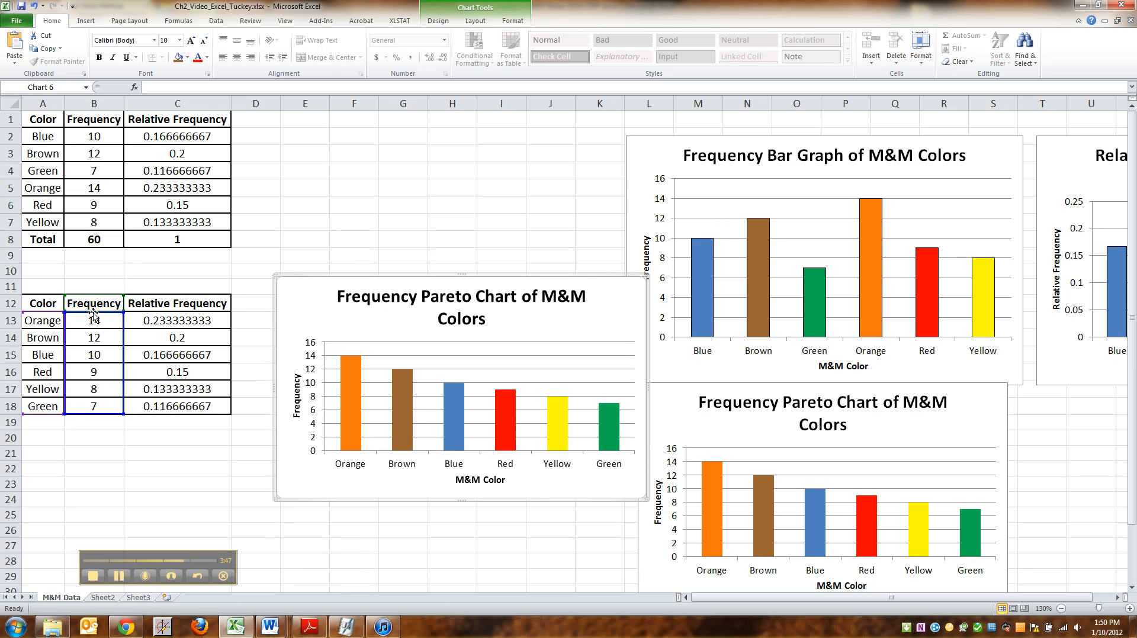
pyautogui.moveTo(110, 319)
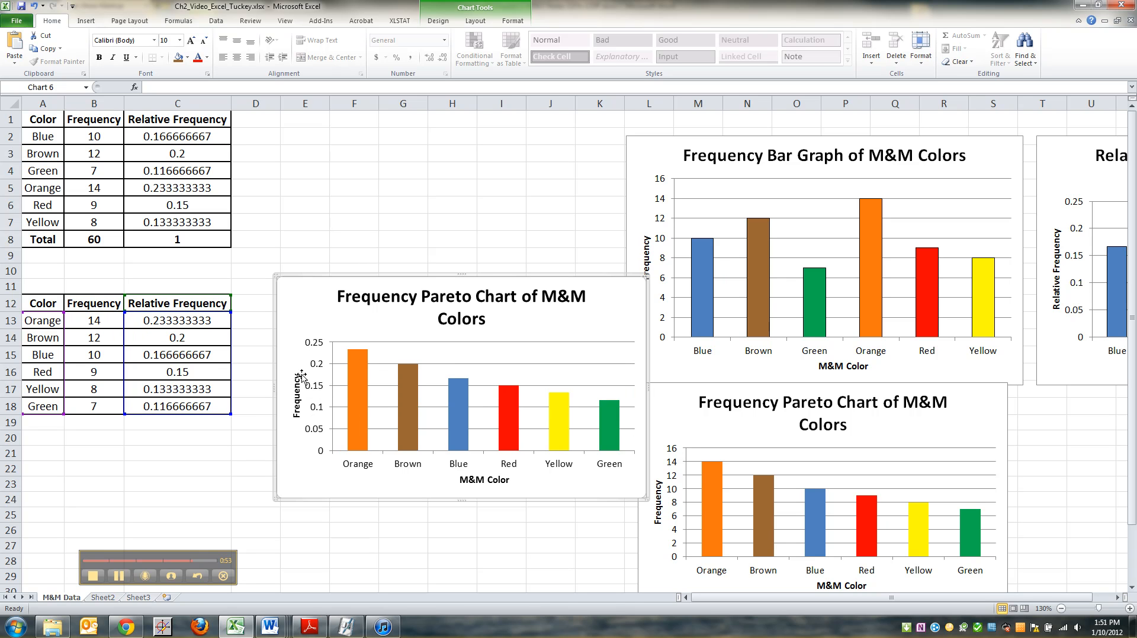
pyautogui.moveTo(322, 400)
pyautogui.write('Relative ')
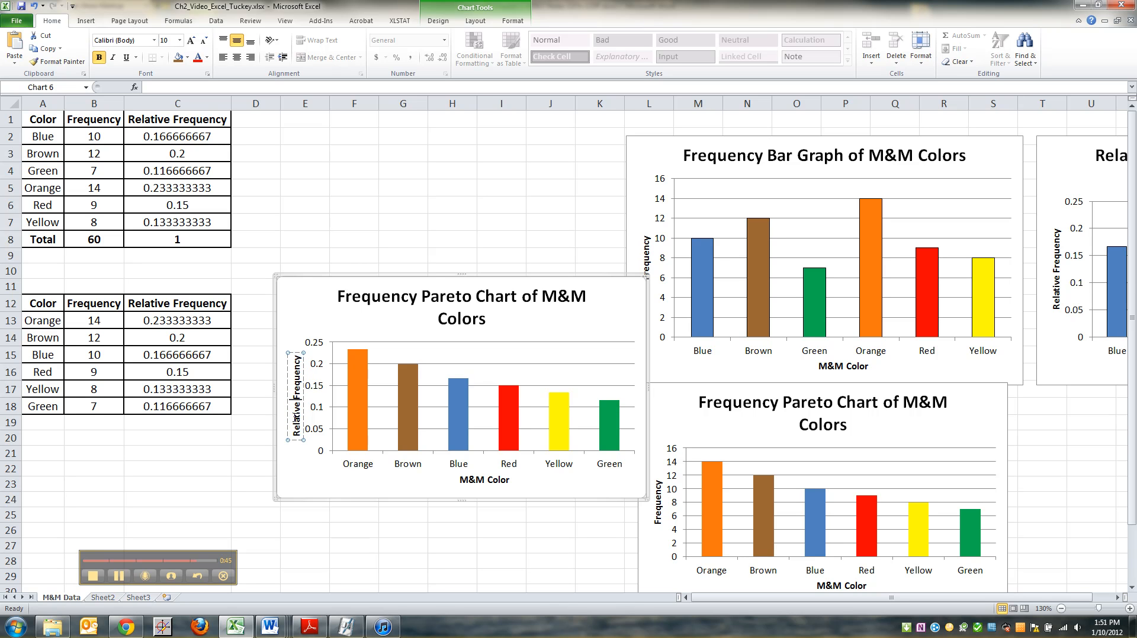
pyautogui.moveTo(302, 303)
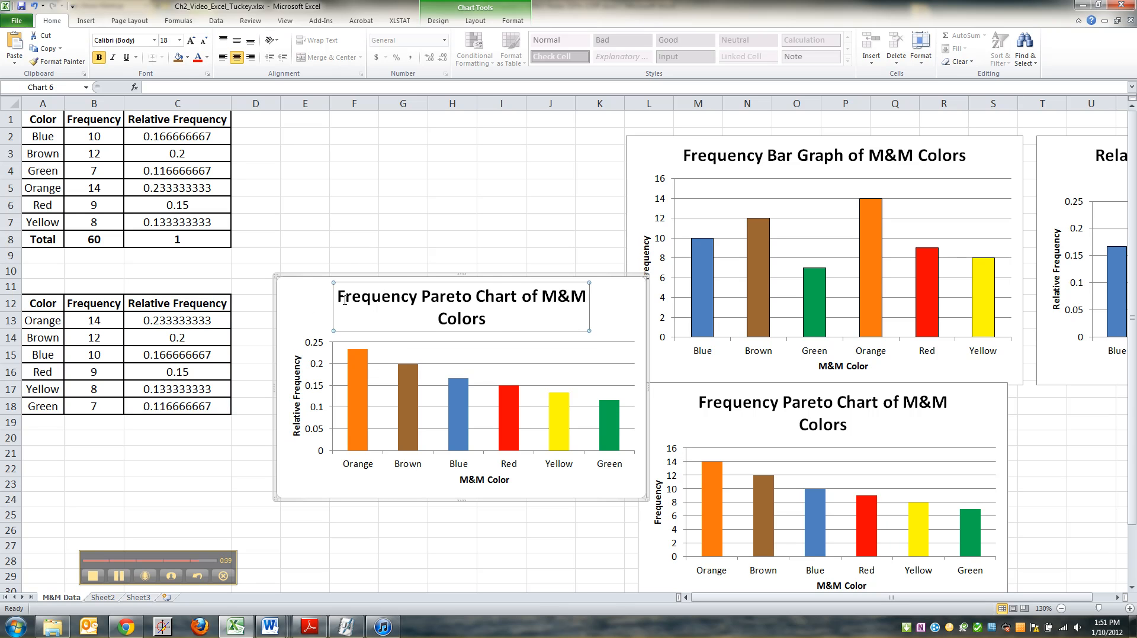
# - Edit the copied chart's title to begin with 'Relative' for the relative frequency version
pyautogui.click(460, 297)
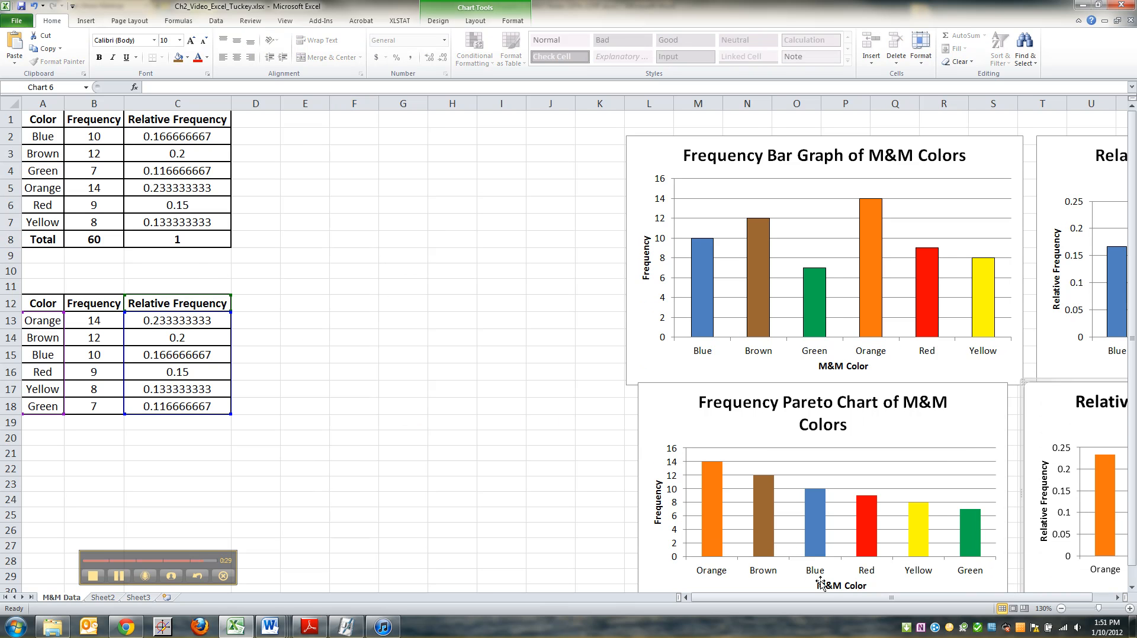
# - Scroll the worksheet right, left and down to view all four M&M charts together
pyautogui.hscroll(3)
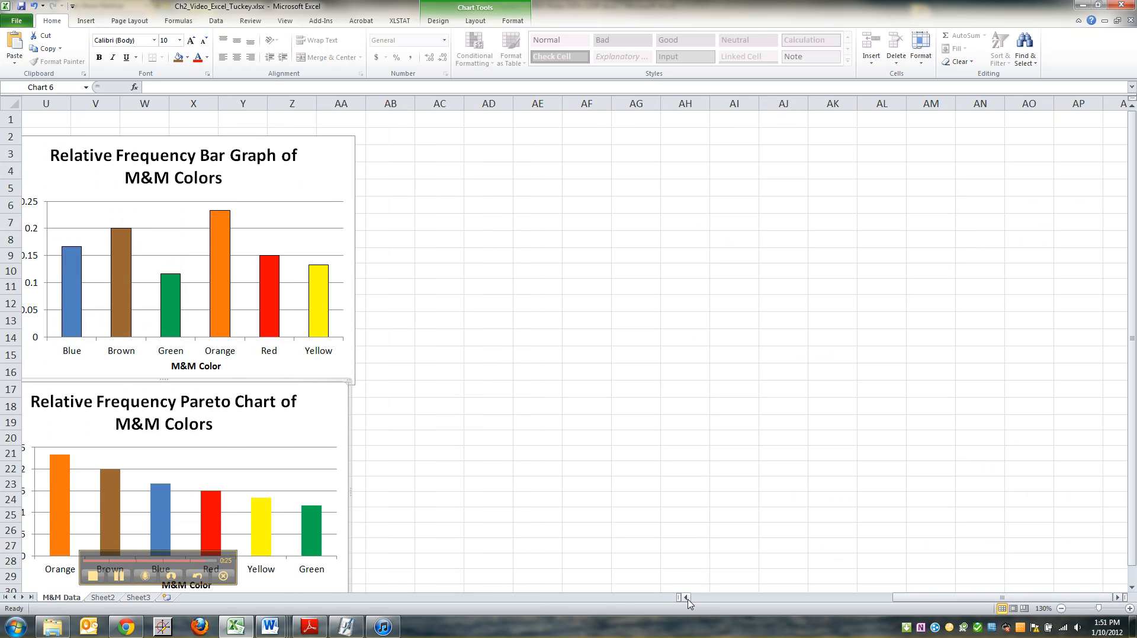
pyautogui.hscroll(-3)
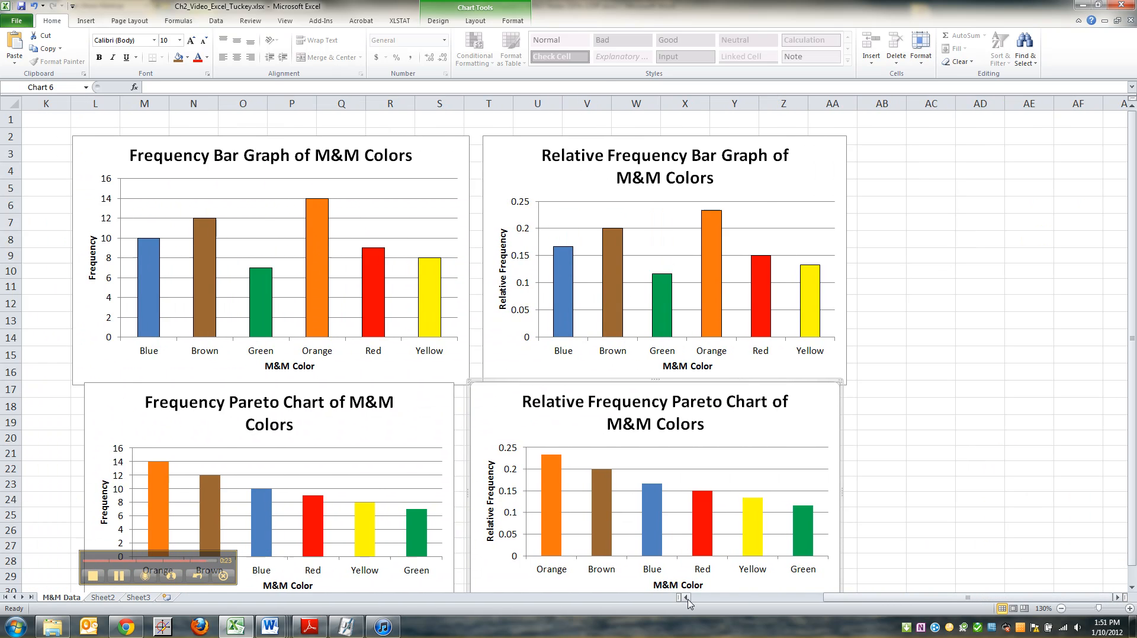
pyautogui.scroll(-3)
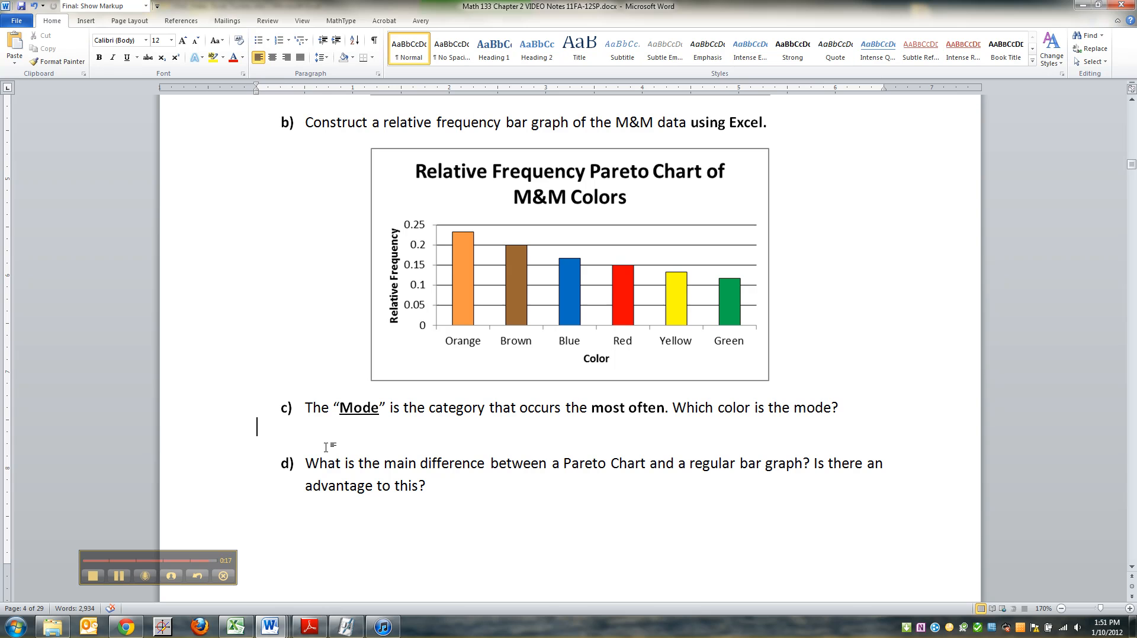
# - Type 'Ora' under question c as the start of the mode answer
pyautogui.write('Ora')
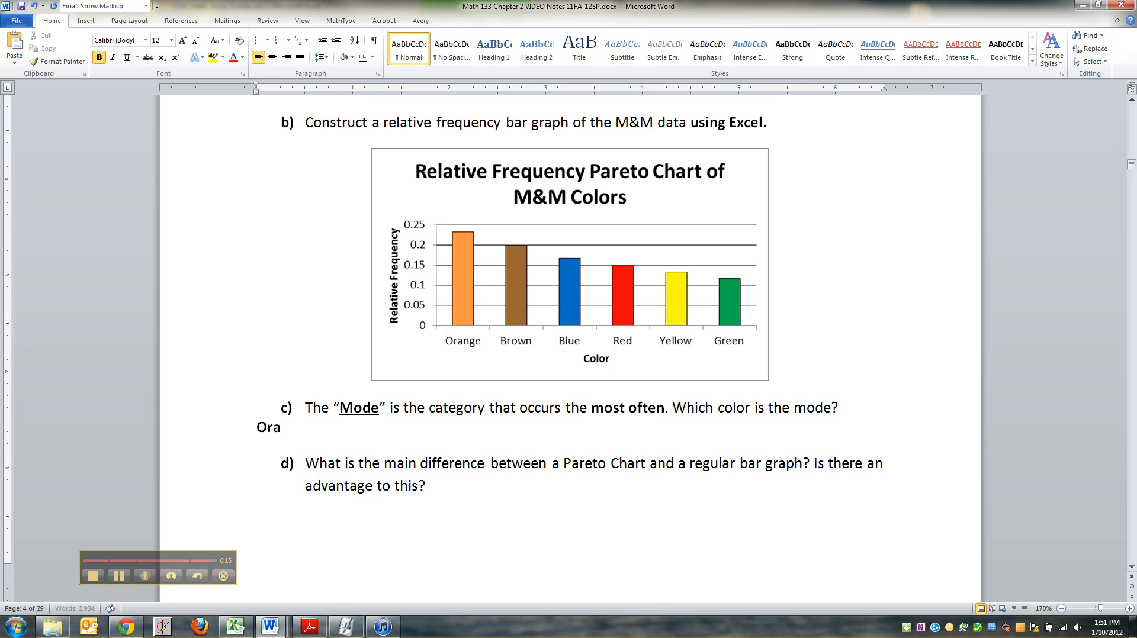